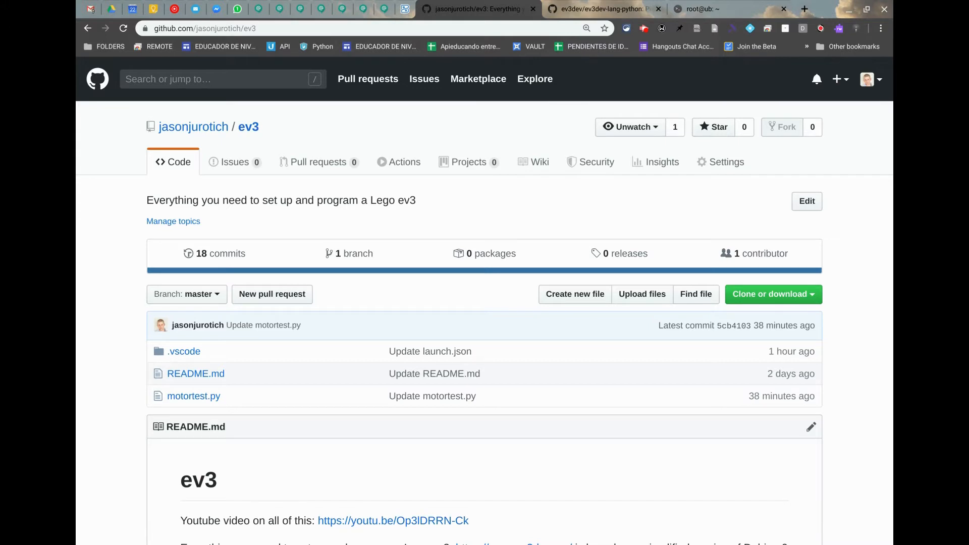
# Check the ev3dev-lang-python repository on GitHub, then re-expand the VS Code Explorer.
pyautogui.click(610, 10)
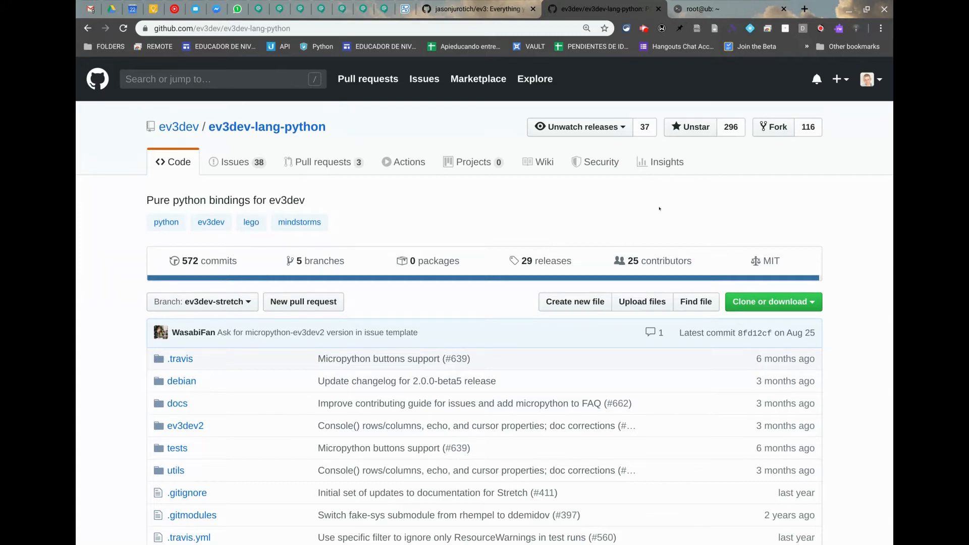
pyautogui.click(475, 10)
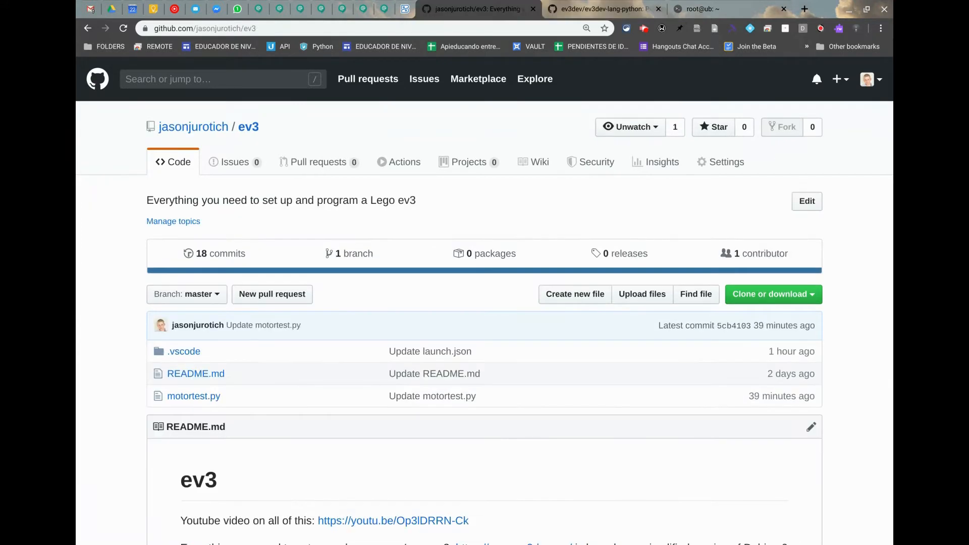
pyautogui.moveTo(108, 317)
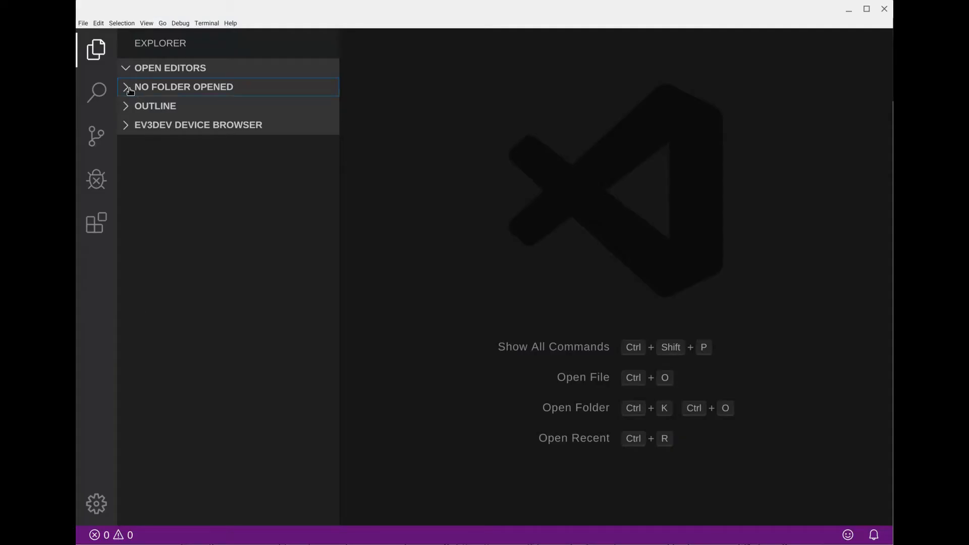
pyautogui.click(95, 49)
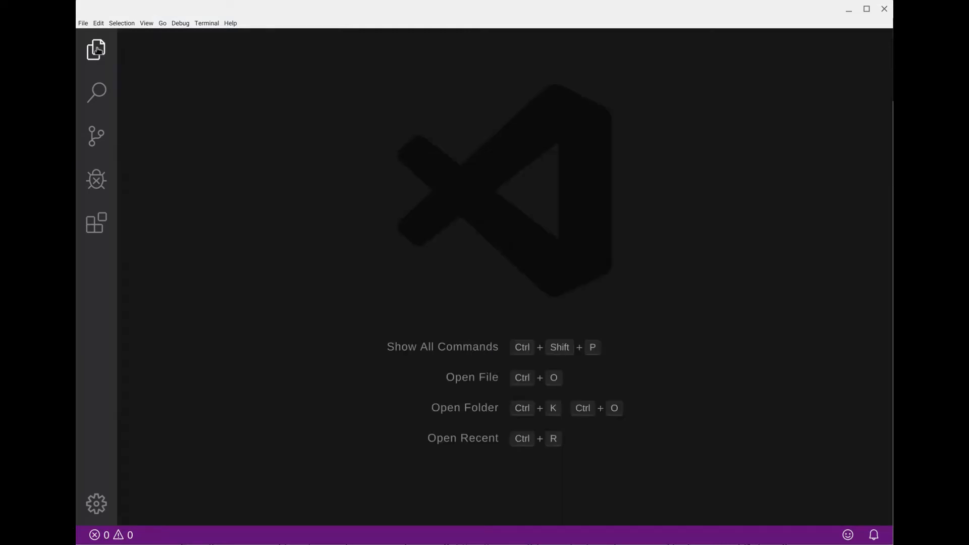
pyautogui.click(96, 49)
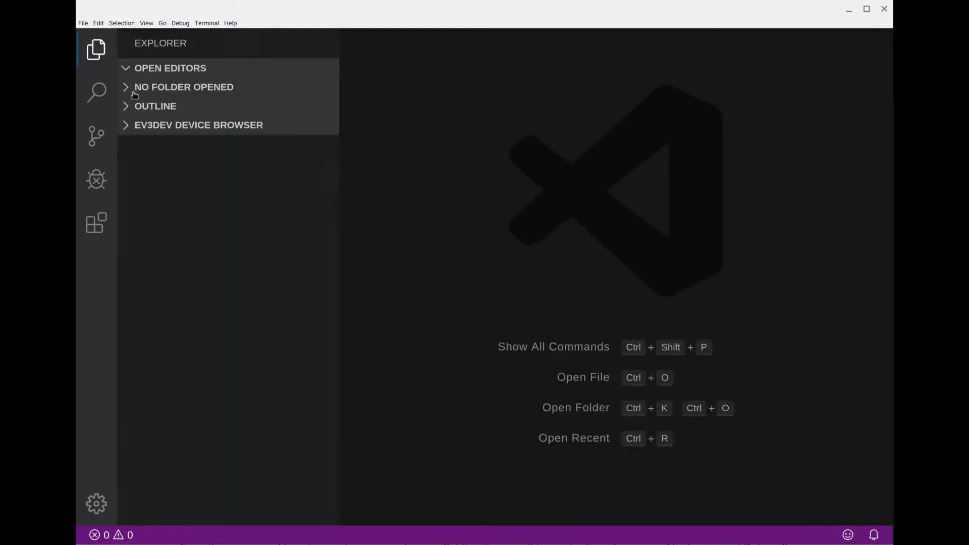
pyautogui.click(184, 87)
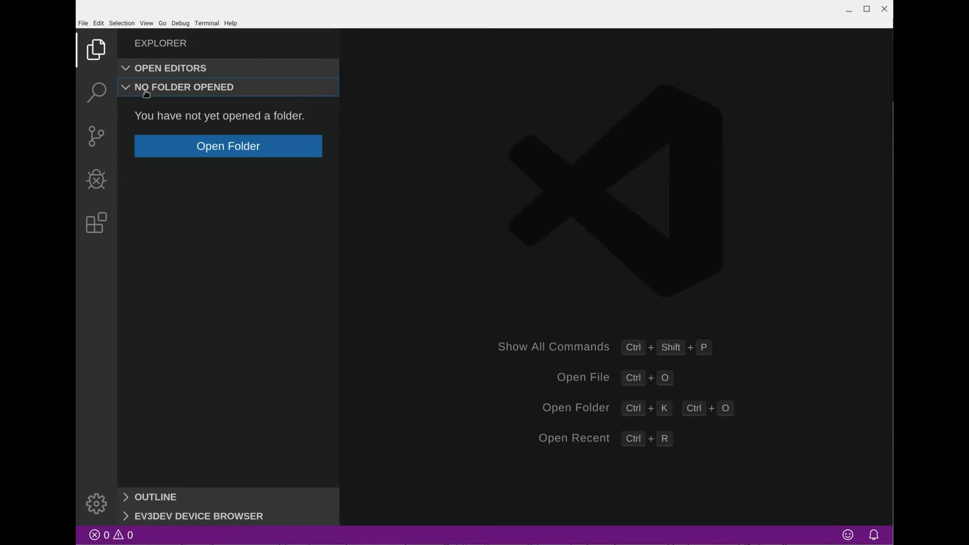
# Create a folder named ev3 in the home directory and open it as the workspace.
pyautogui.click(228, 146)
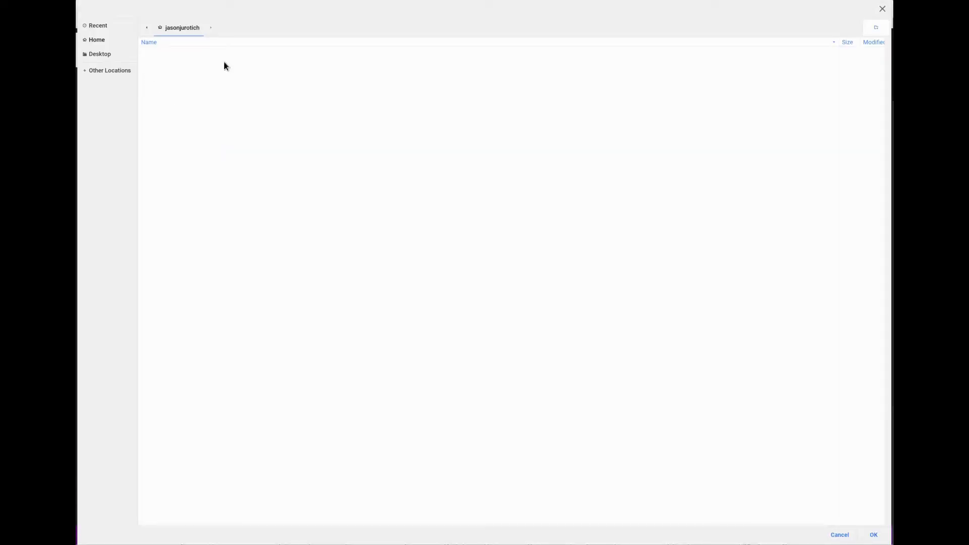
pyautogui.click(96, 40)
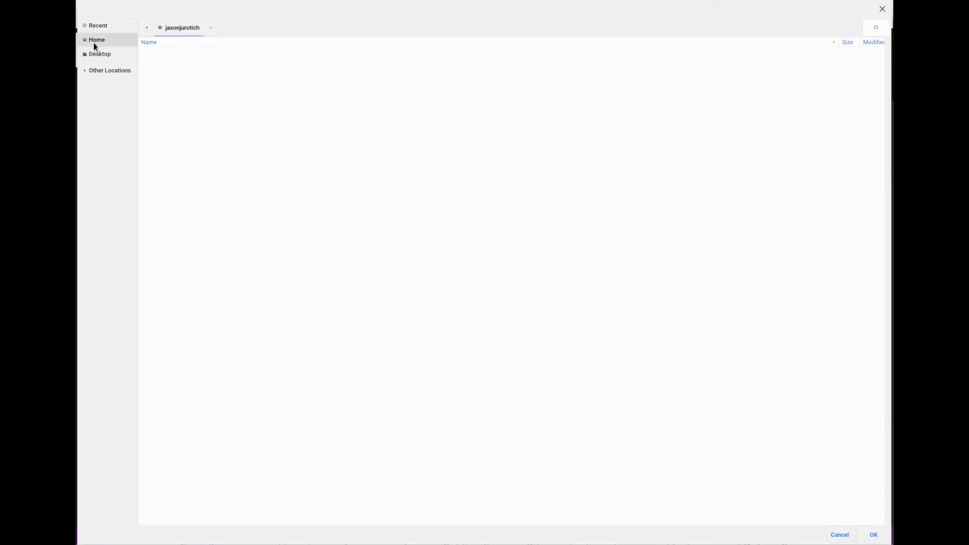
pyautogui.moveTo(858, 28)
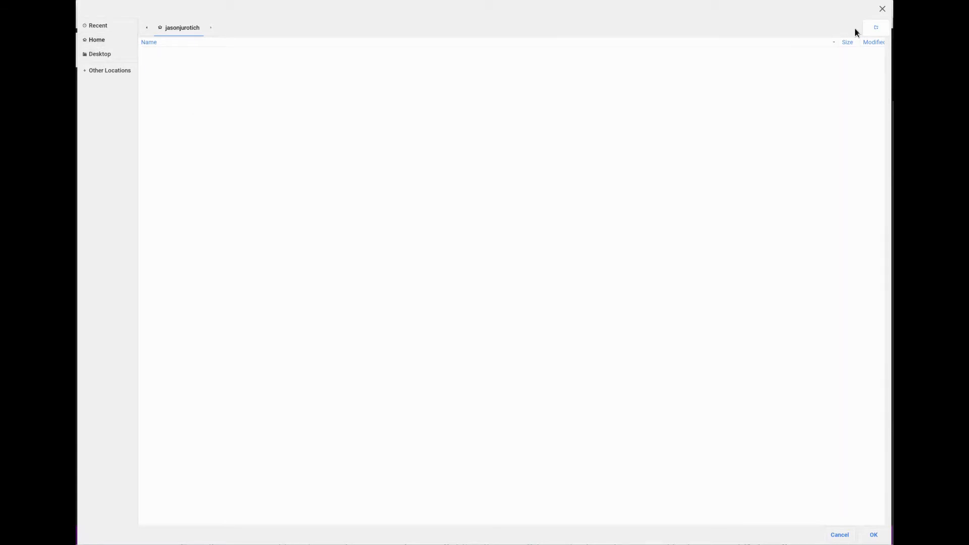
pyautogui.moveTo(875, 27)
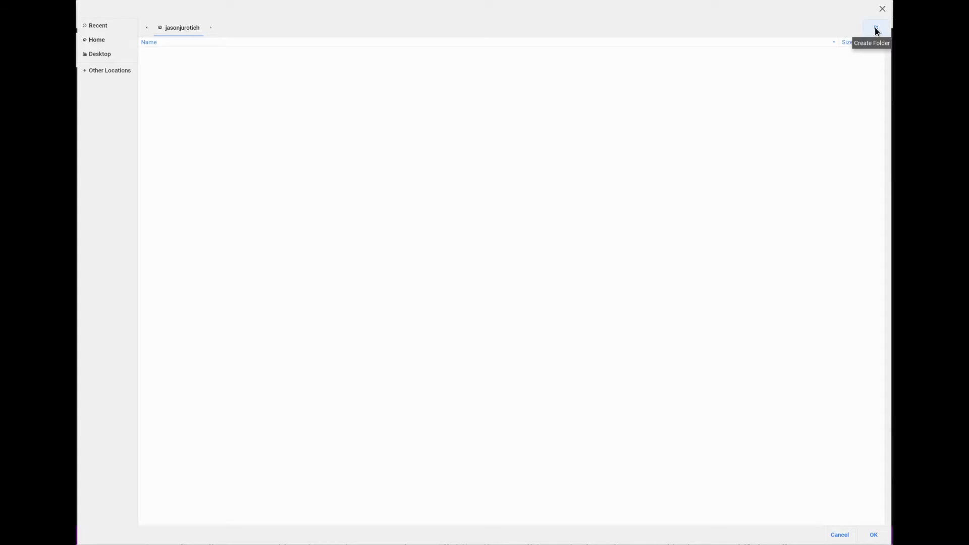
pyautogui.click(875, 27)
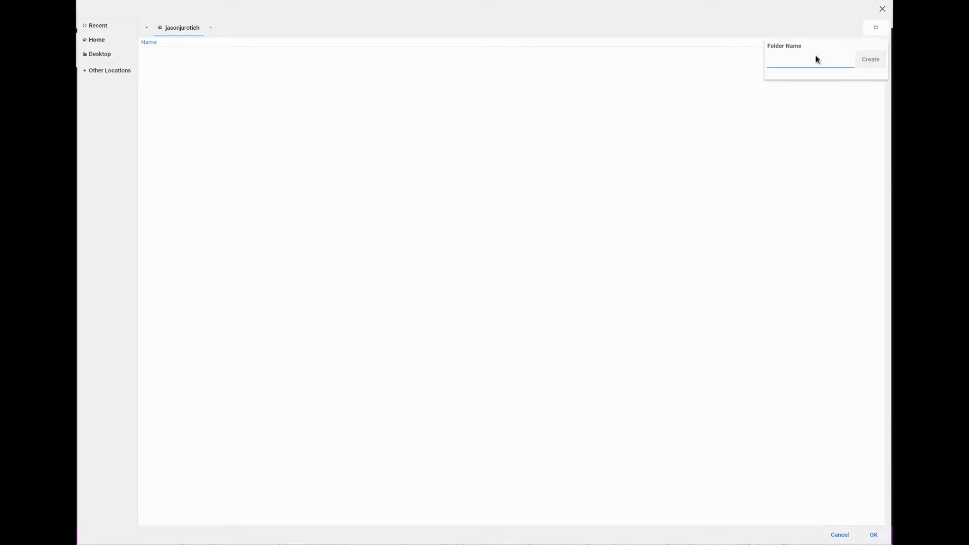
pyautogui.write('ev3')
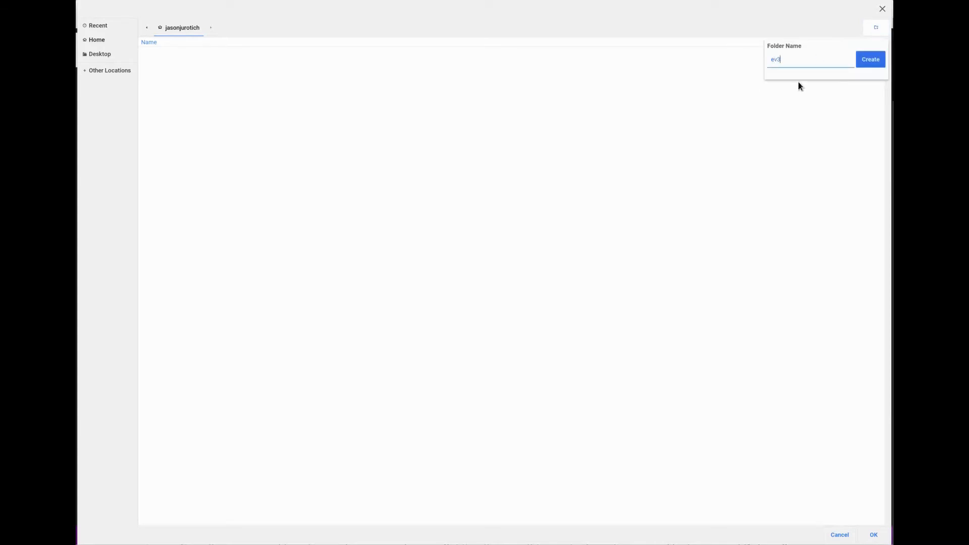
pyautogui.click(871, 59)
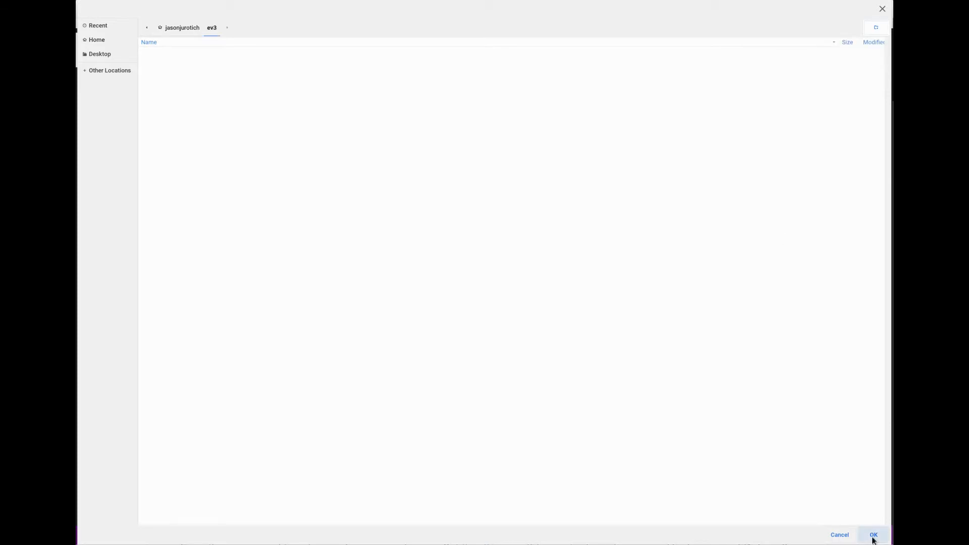
pyautogui.click(874, 535)
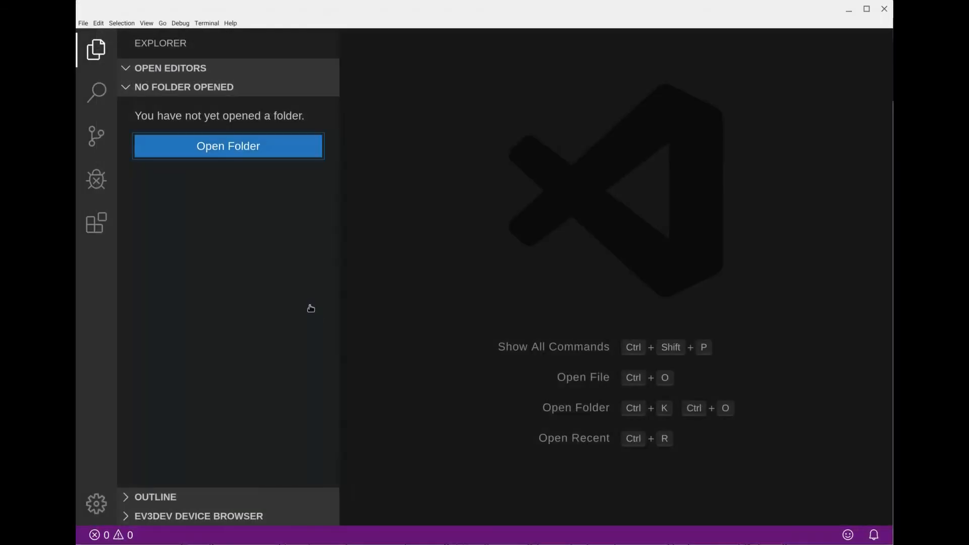
# Add a new file named motortest.py to the ev3 folder.
pyautogui.click(228, 146)
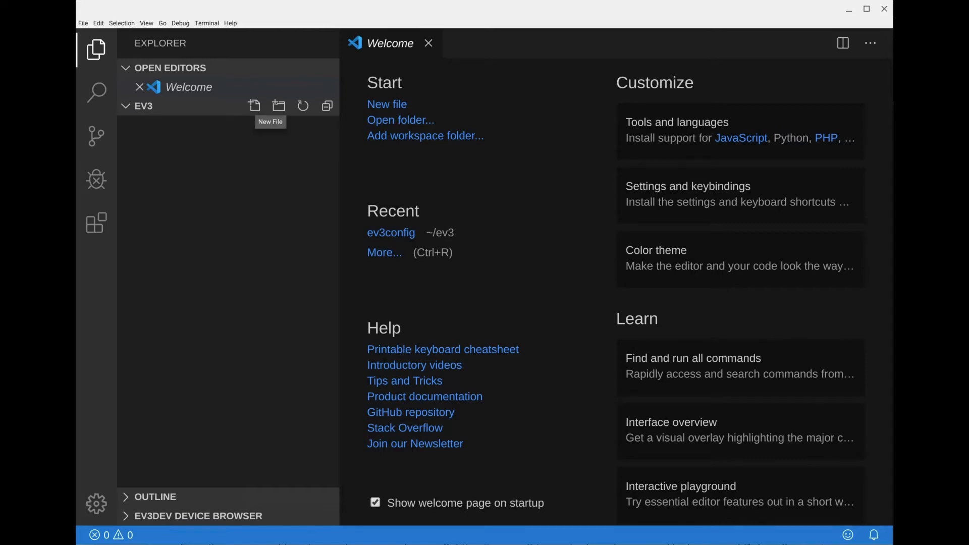
pyautogui.click(254, 105)
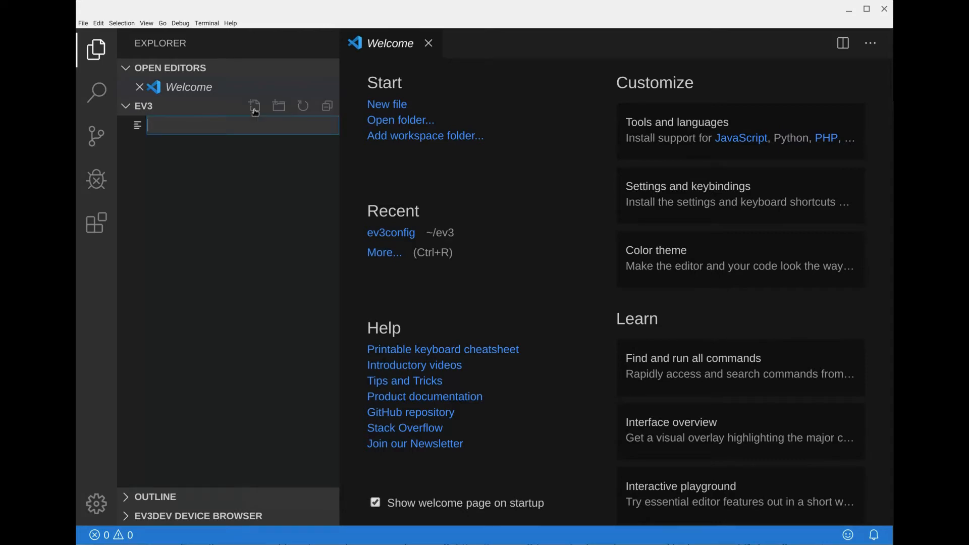
pyautogui.write('motortest')
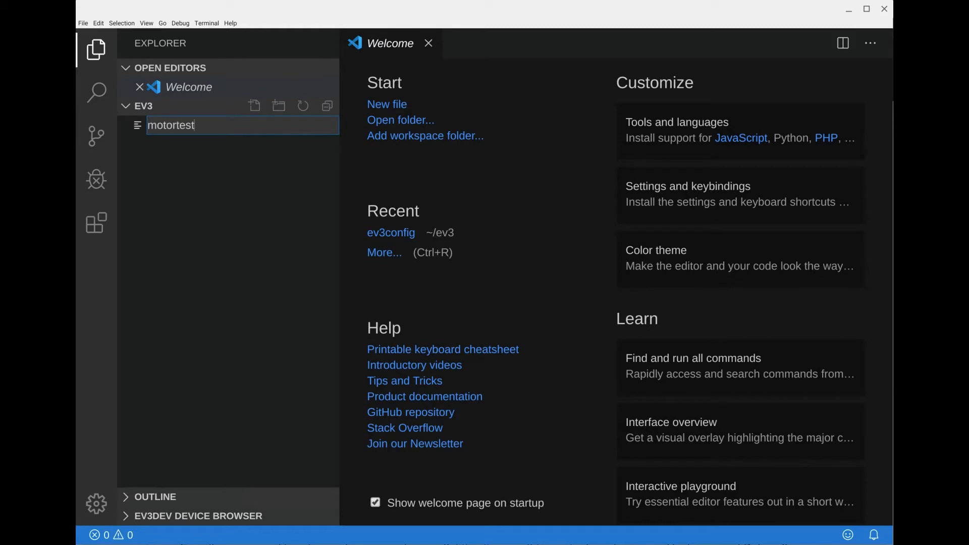
pyautogui.write('.py')
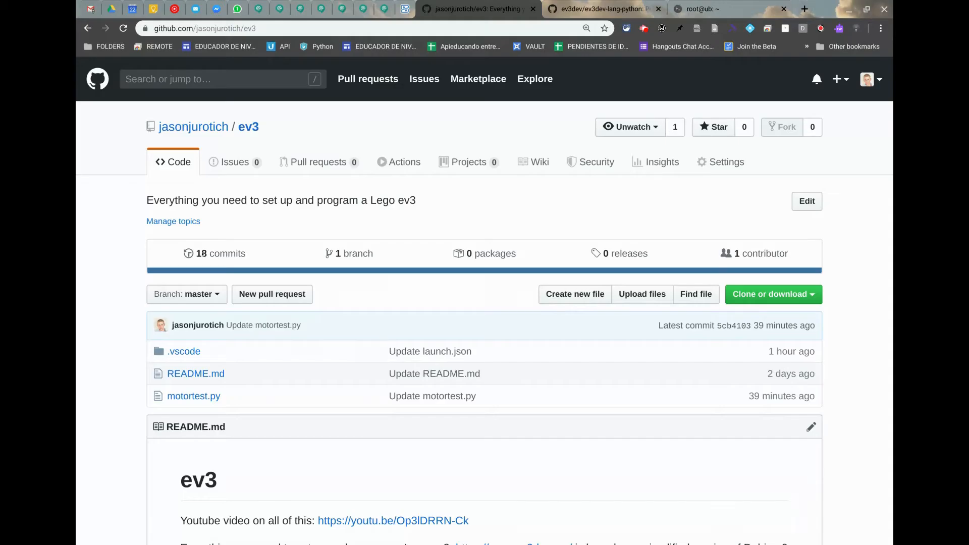
pyautogui.moveTo(203, 385)
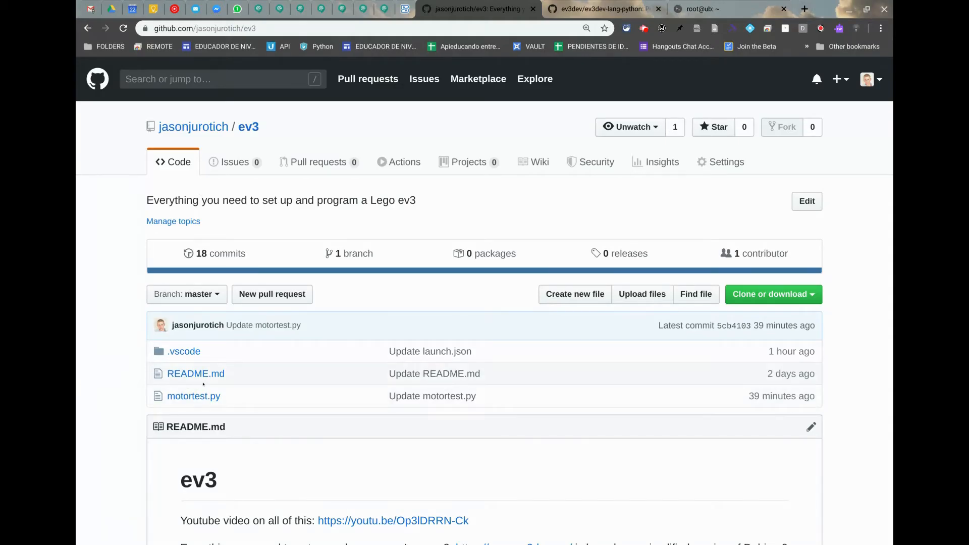
# Open motortest.py in the GitHub ev3 repository and select its five code lines.
pyautogui.click(194, 396)
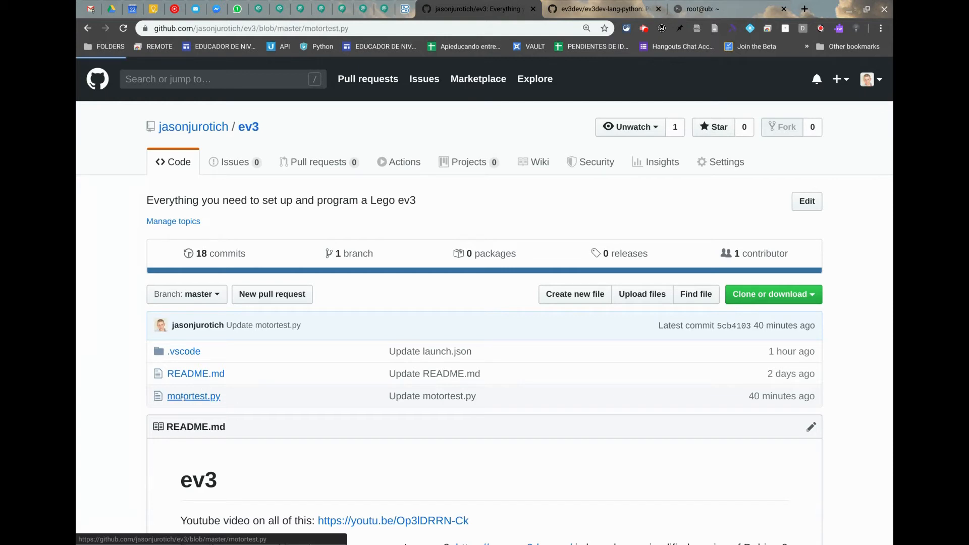
pyautogui.click(194, 396)
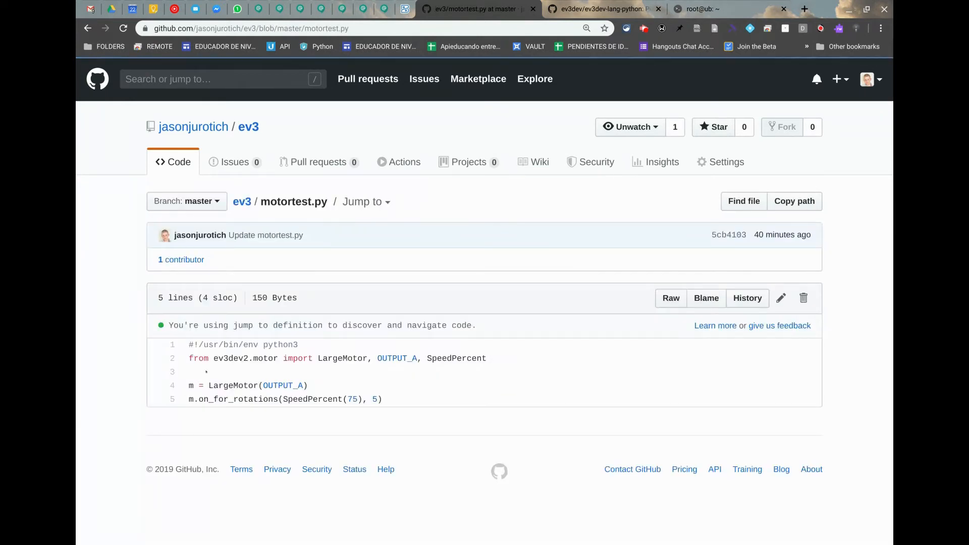
pyautogui.moveTo(189, 344); pyautogui.dragTo(386, 399)
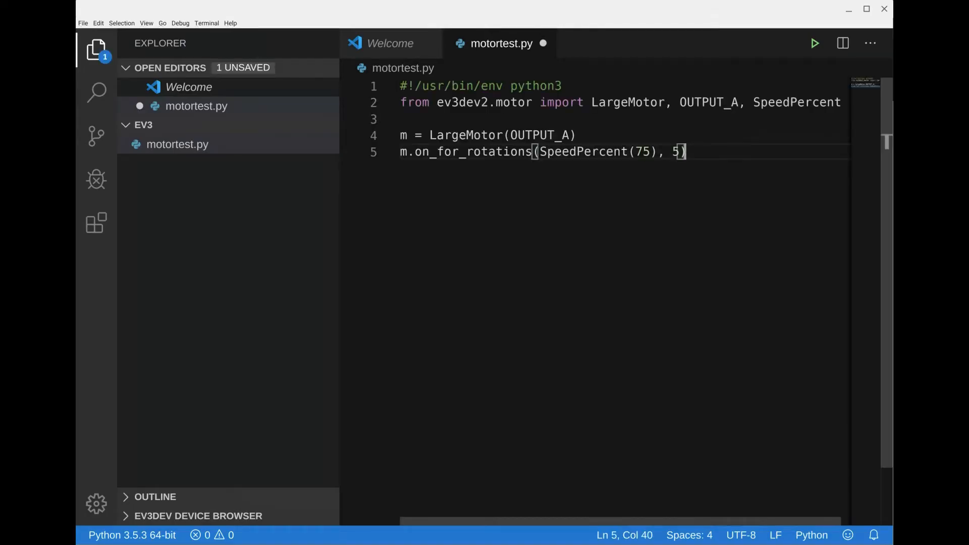
# Save motortest.py and open the Workspace tab of the Settings editor.
pyautogui.press('Ctrl+s')
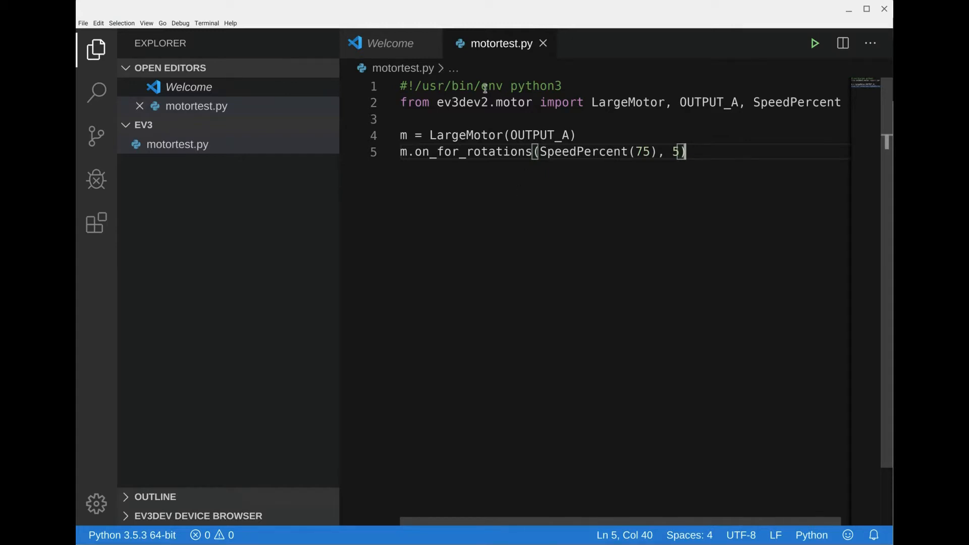
pyautogui.moveTo(167, 125)
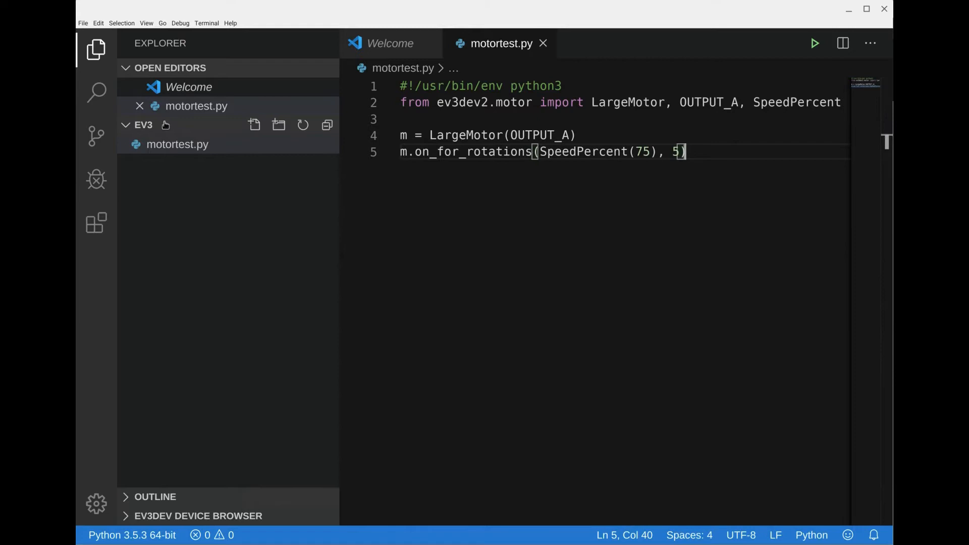
pyautogui.moveTo(96, 505)
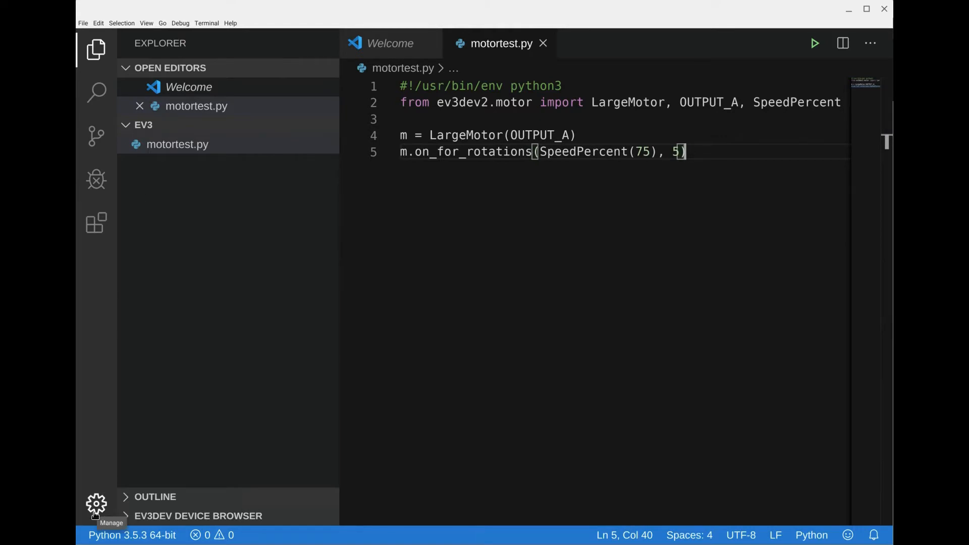
pyautogui.click(95, 504)
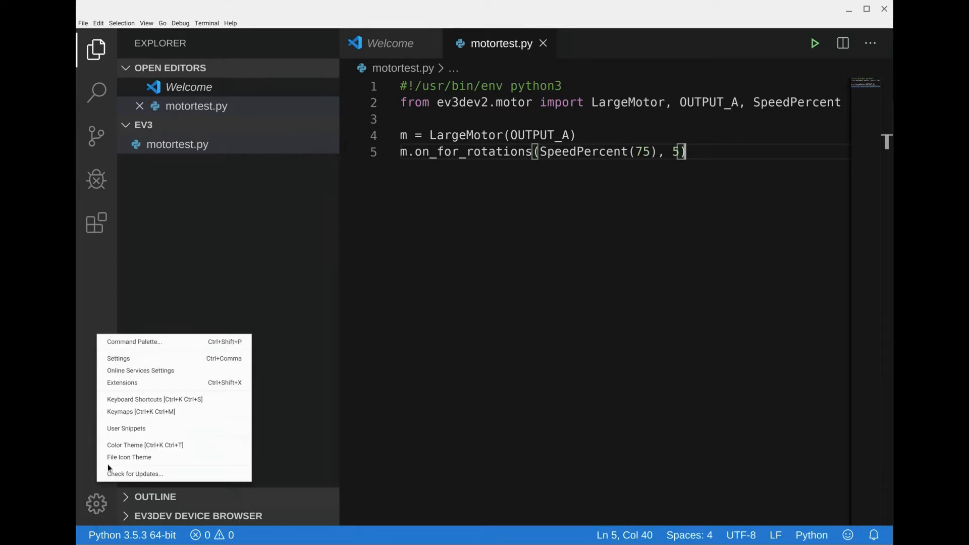
pyautogui.click(115, 363)
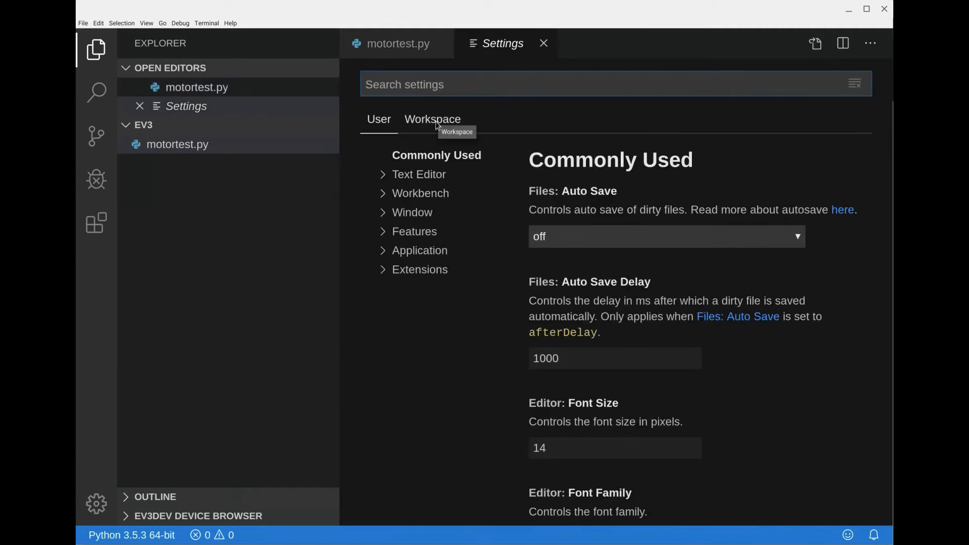
pyautogui.click(433, 120)
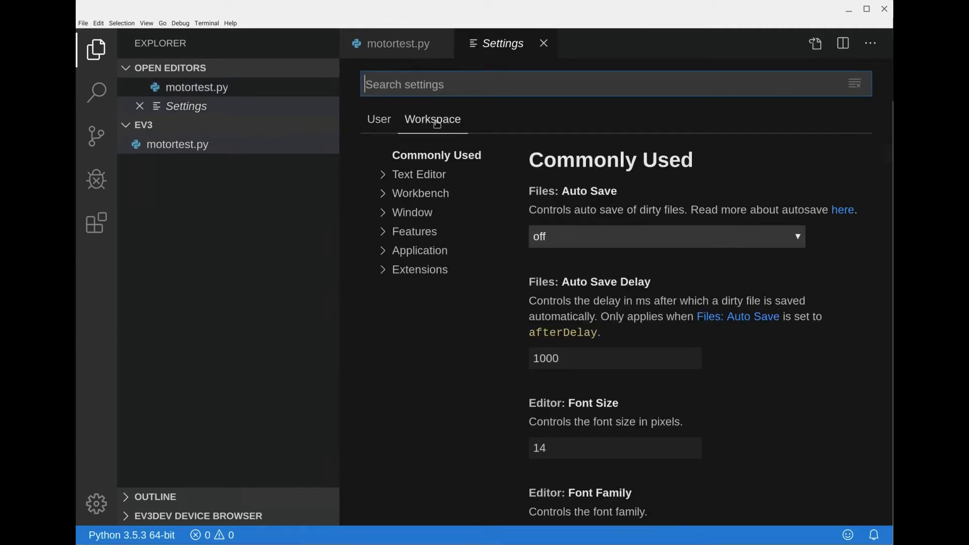
pyautogui.moveTo(815, 42)
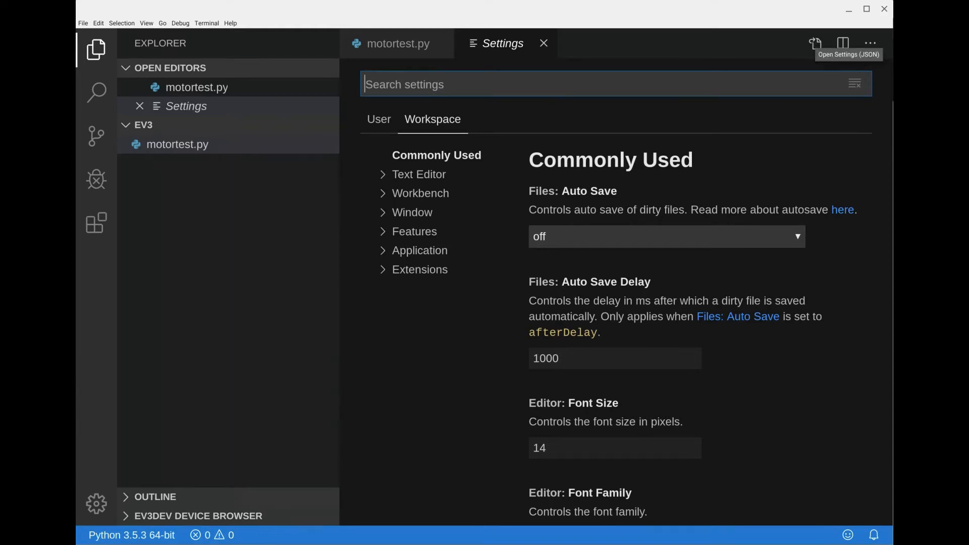
pyautogui.moveTo(76, 70)
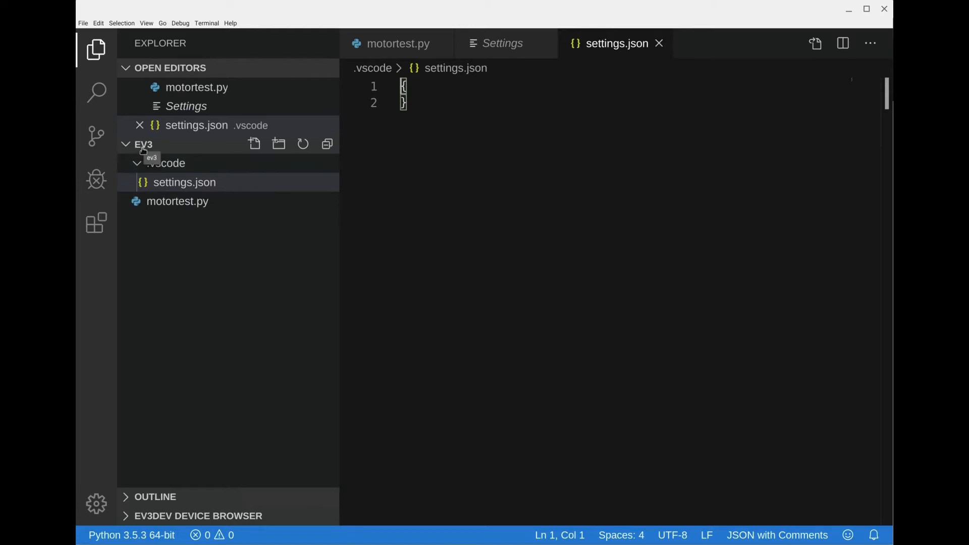
pyautogui.moveTo(192, 184)
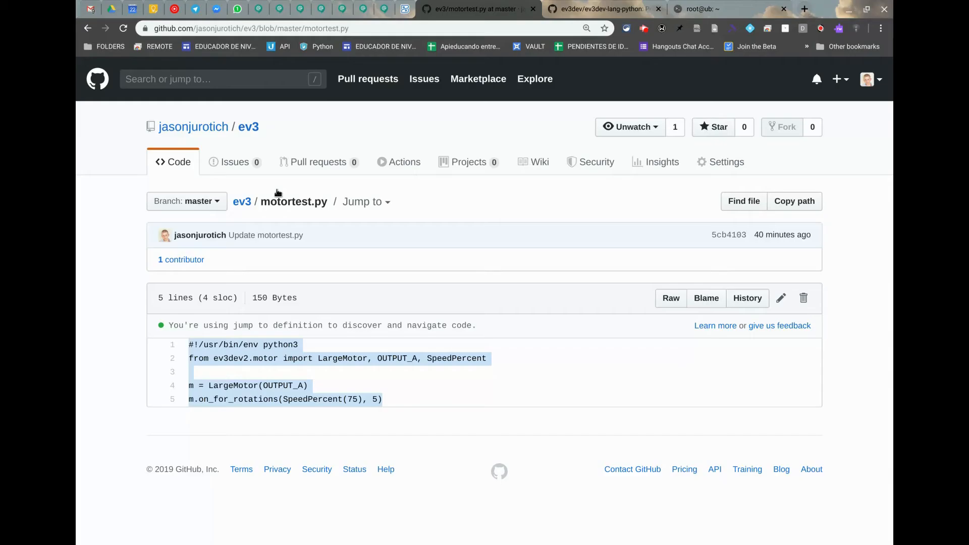
pyautogui.moveTo(242, 201)
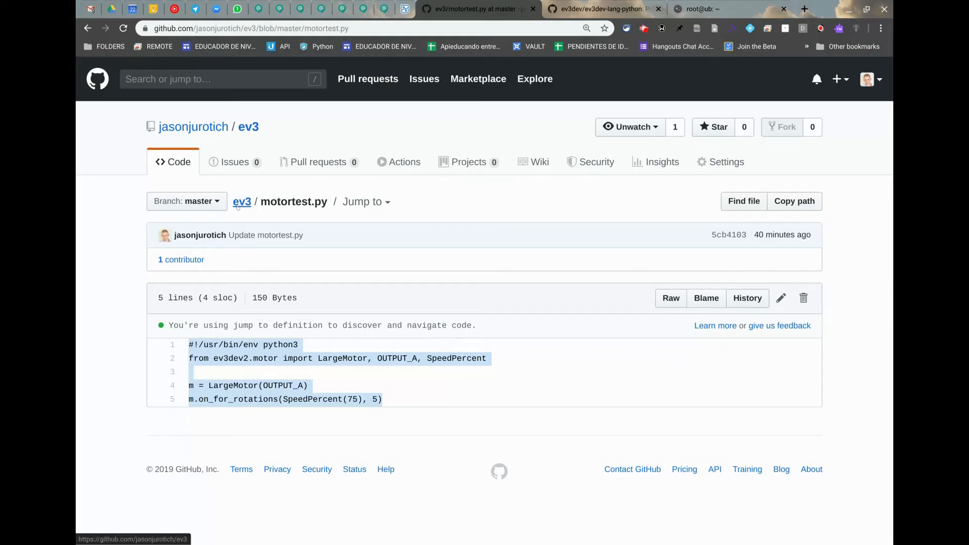
# Browse the GitHub ev3 repository into .vscode and view its settings.json.
pyautogui.click(242, 202)
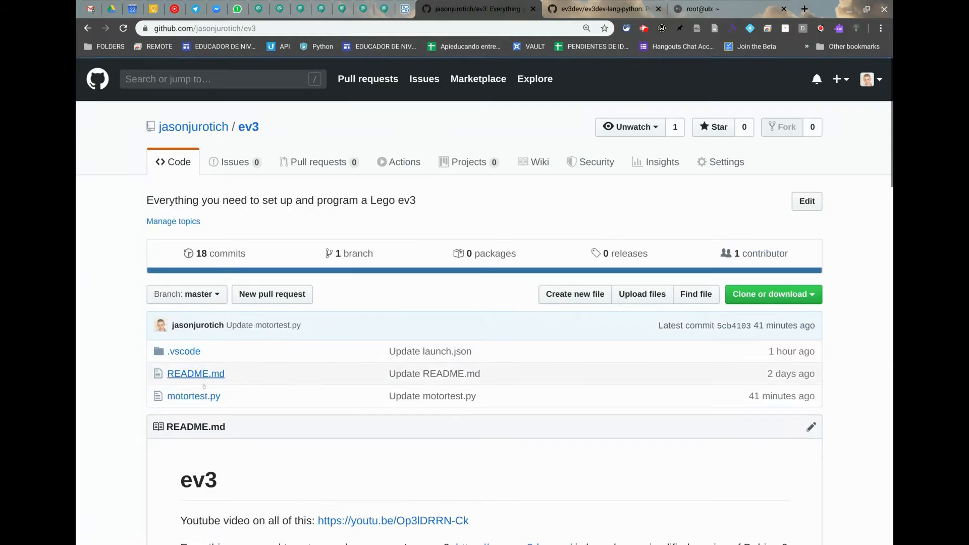
pyautogui.click(184, 351)
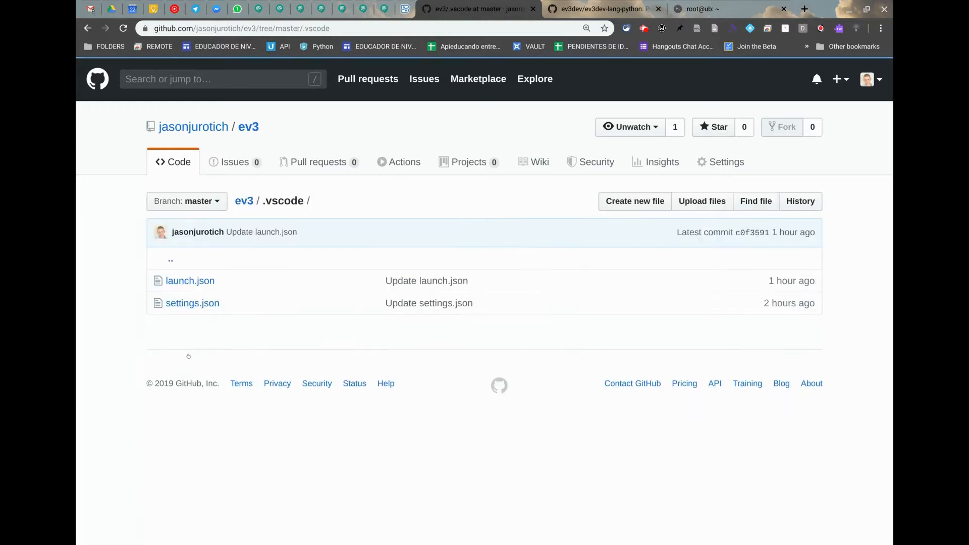
pyautogui.click(193, 303)
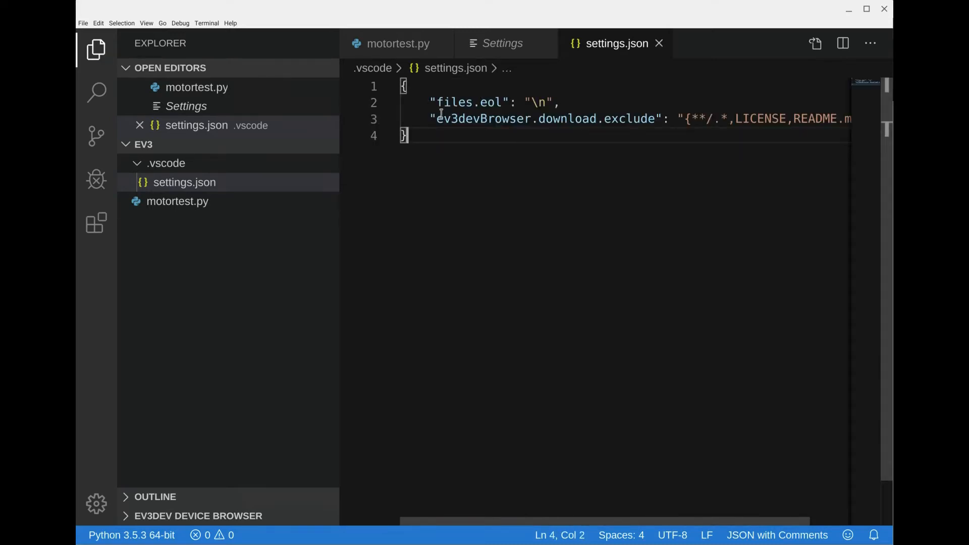
pyautogui.moveTo(468, 103)
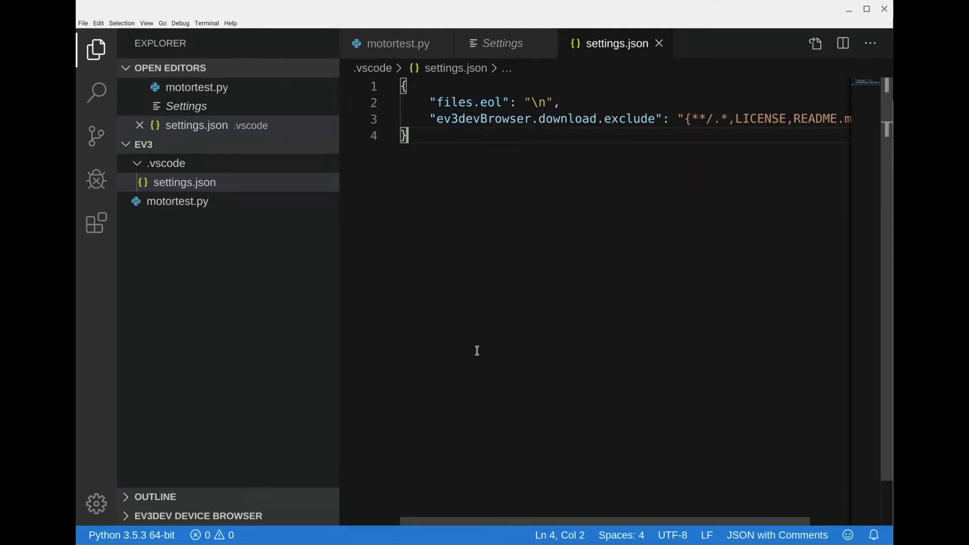
pyautogui.moveTo(255, 146)
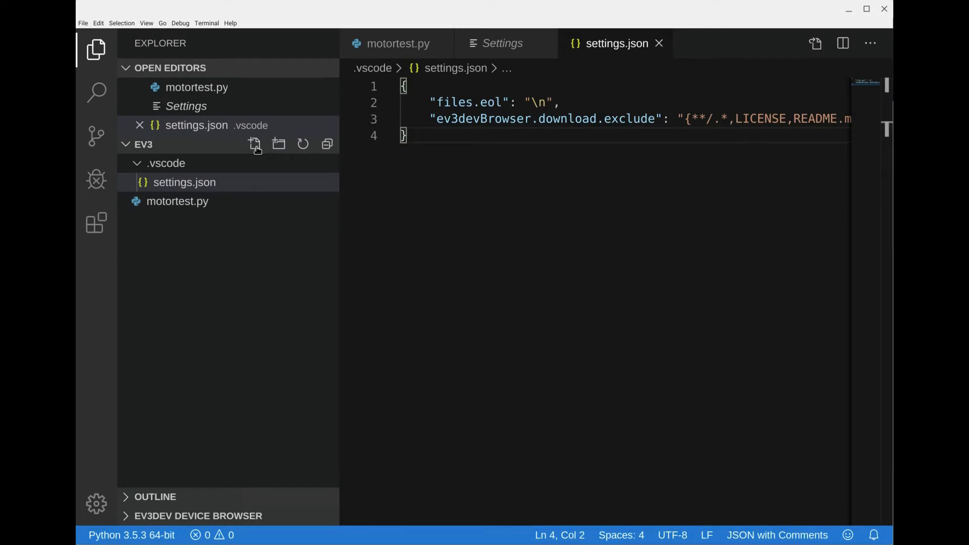
# Create a new launch.json file inside the workspace's .vscode folder.
pyautogui.click(254, 144)
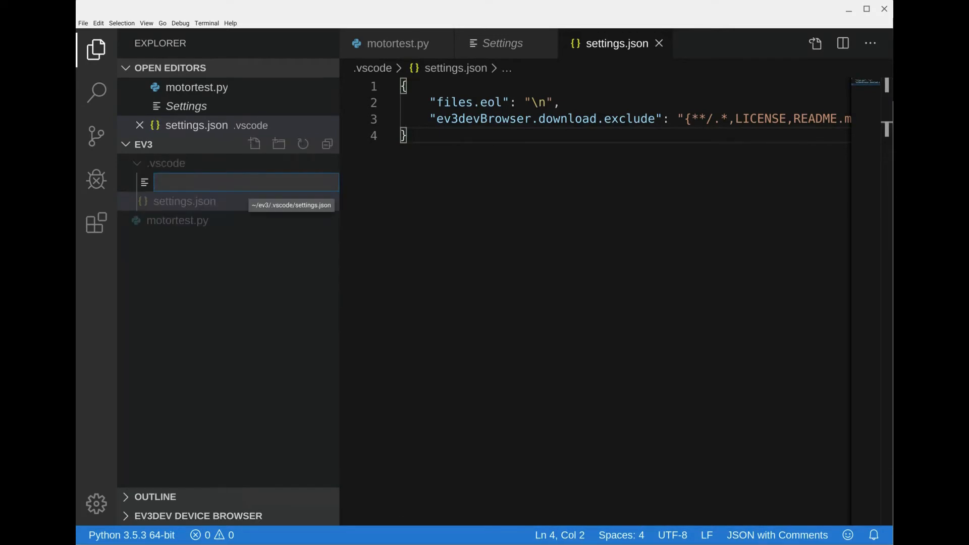
pyautogui.write('launch.')
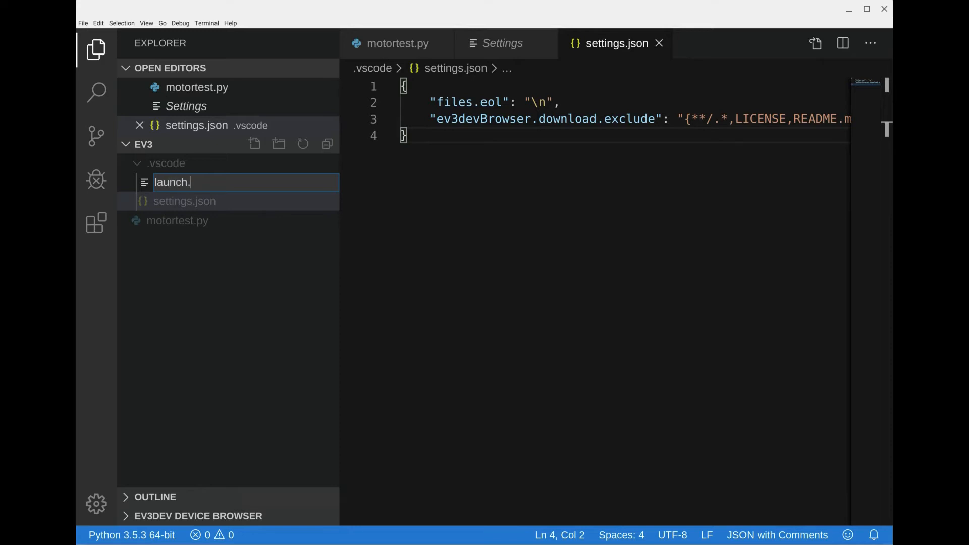
pyautogui.write('p')
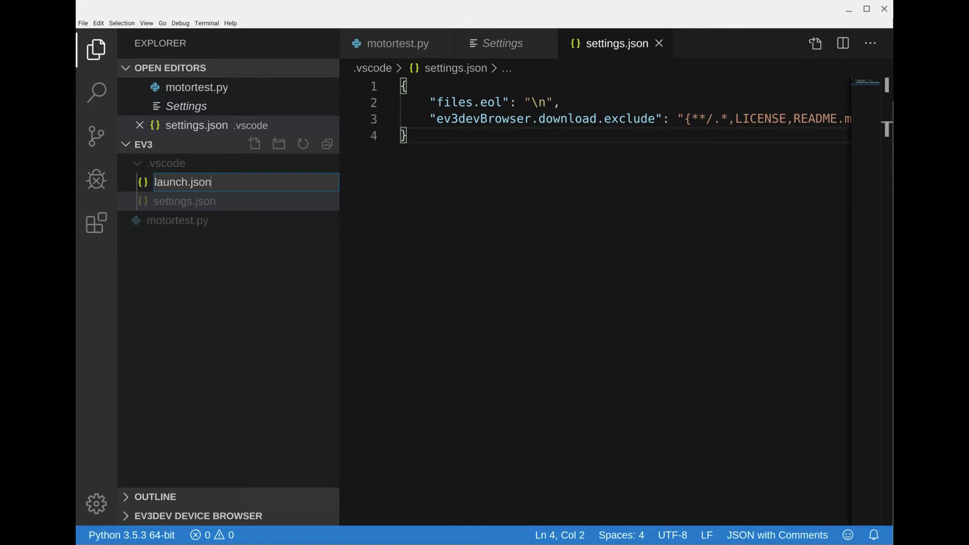
pyautogui.press('Enter')
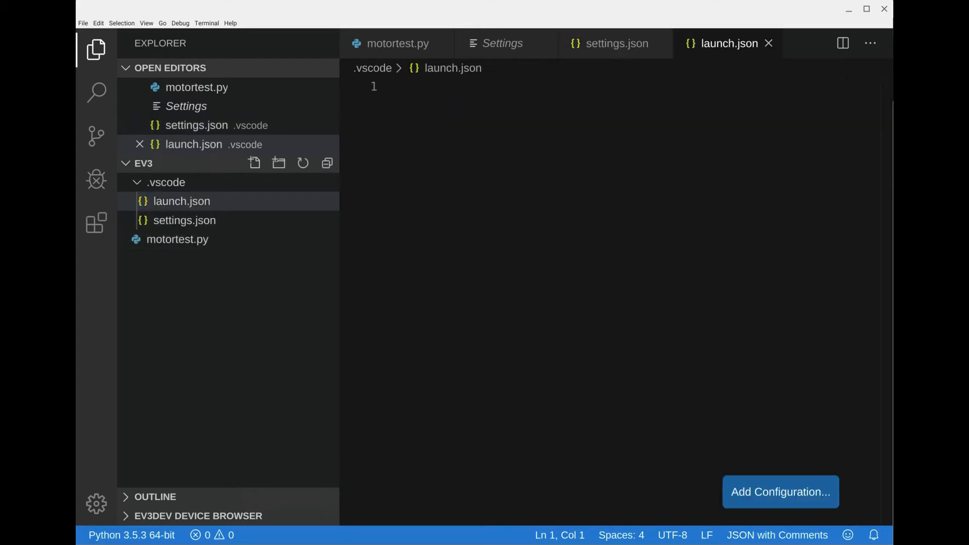
pyautogui.moveTo(166, 182)
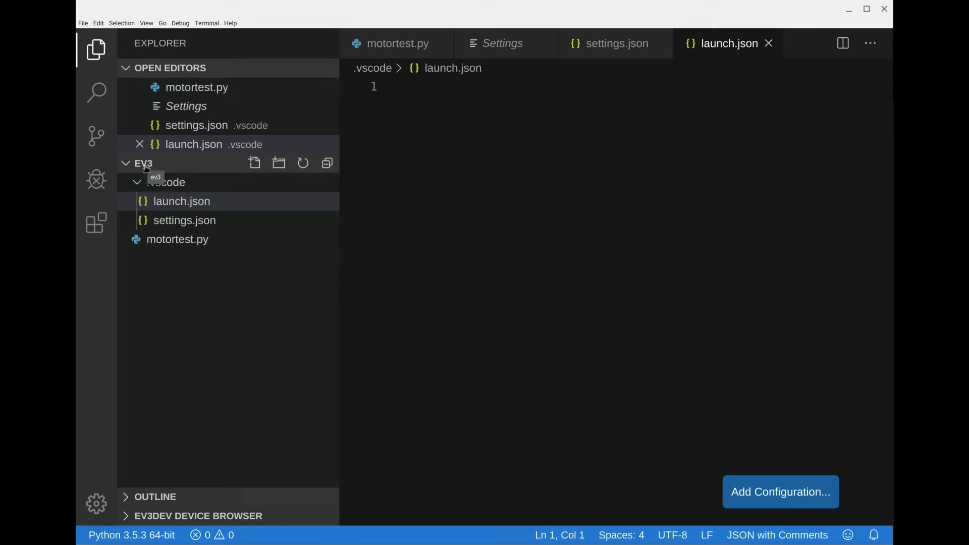
pyautogui.moveTo(163, 226)
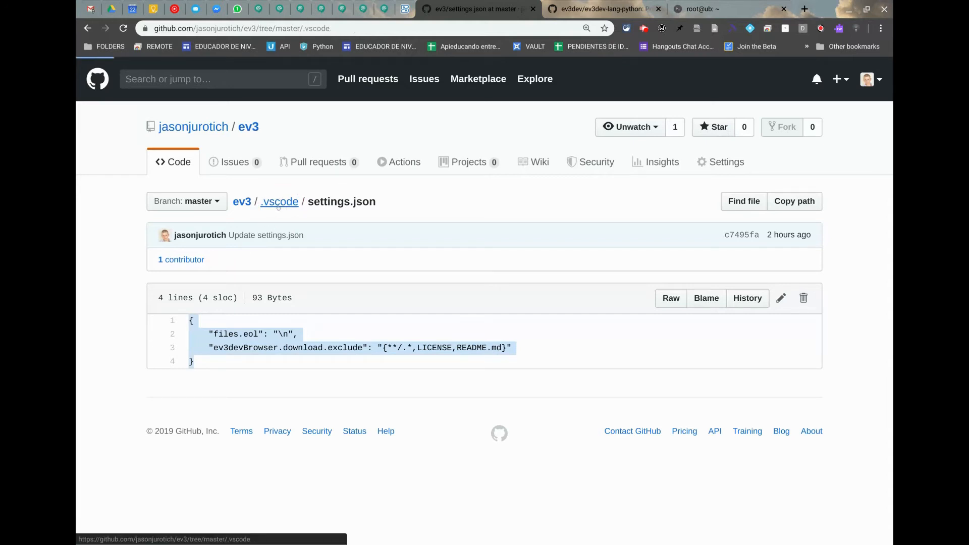
# Open the repository's launch.json on GitHub and select its Download and Run code.
pyautogui.click(279, 201)
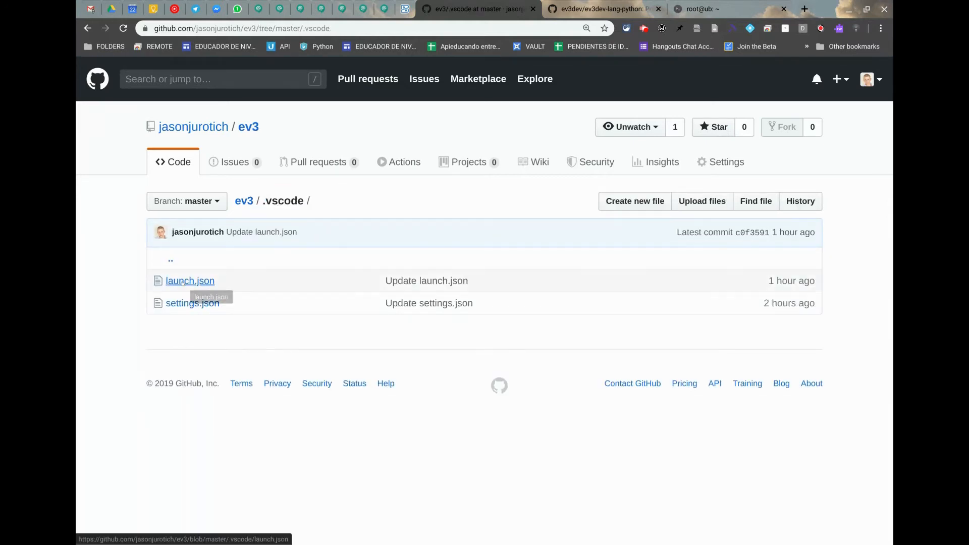
pyautogui.click(190, 281)
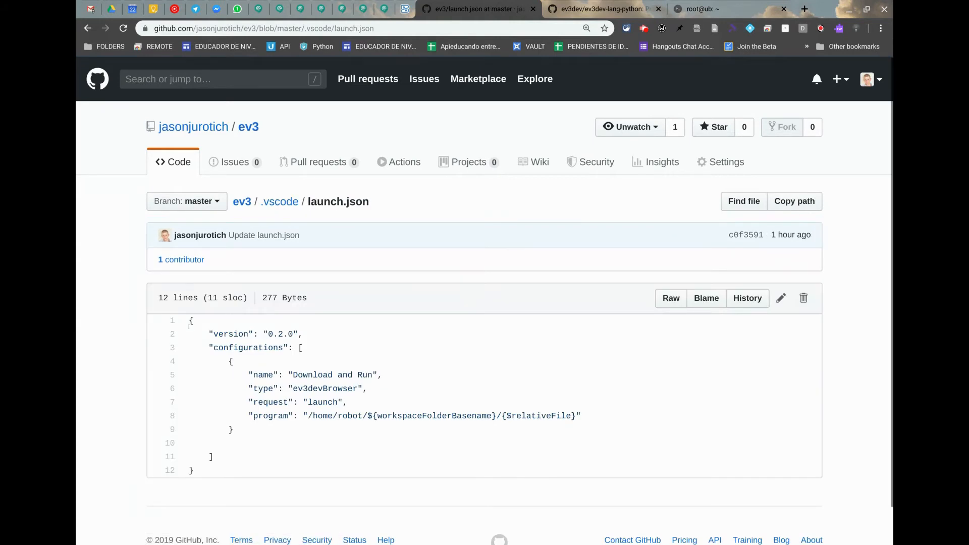
pyautogui.moveTo(190, 321); pyautogui.dragTo(204, 457)
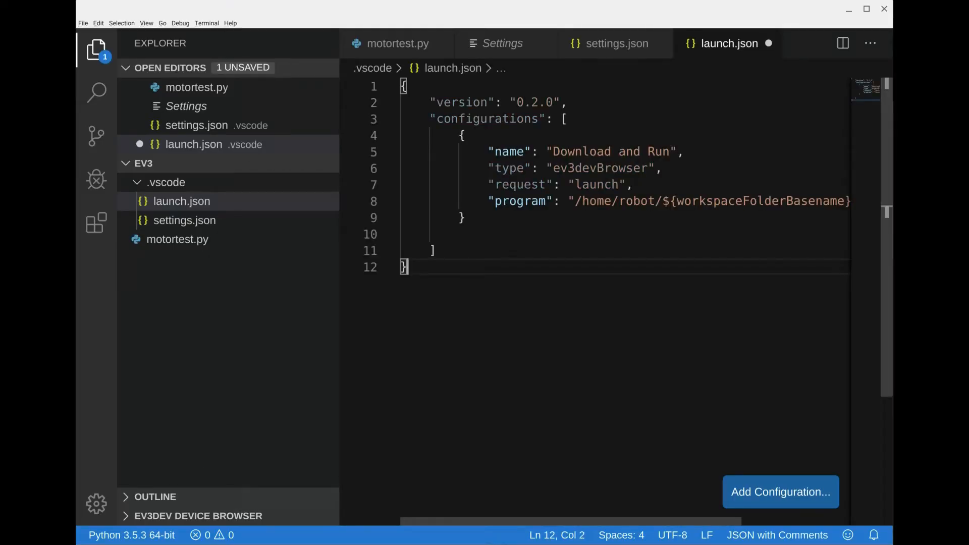
# Save the pasted launch.json and select the {$relativeFile} placeholder on line 8.
pyautogui.press('Ctrl+S')
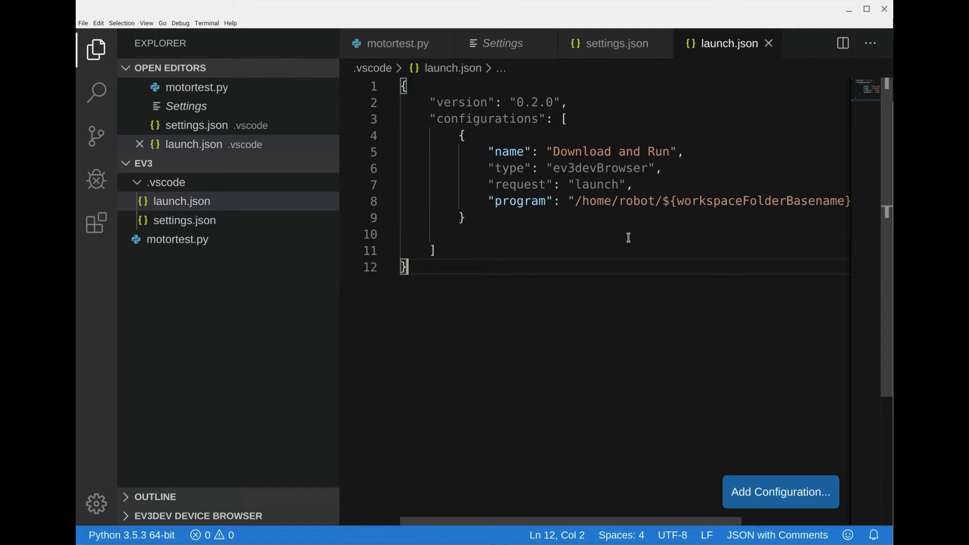
pyautogui.hscroll(3)
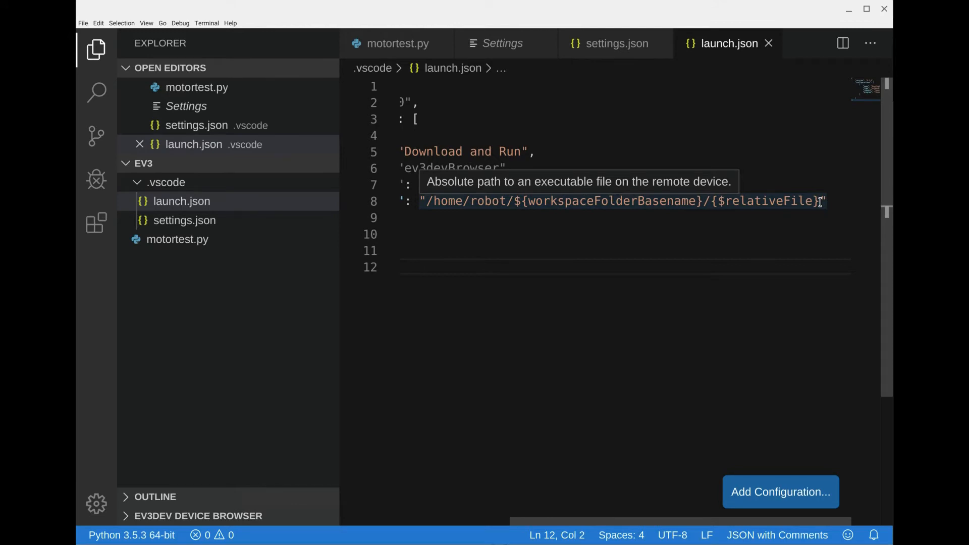
pyautogui.doubleClick(803, 201)
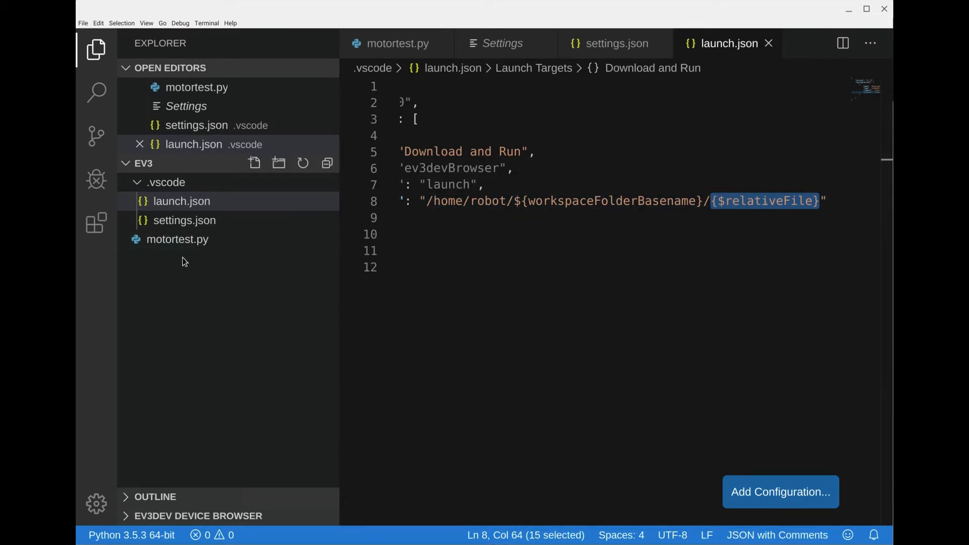
pyautogui.moveTo(151, 270)
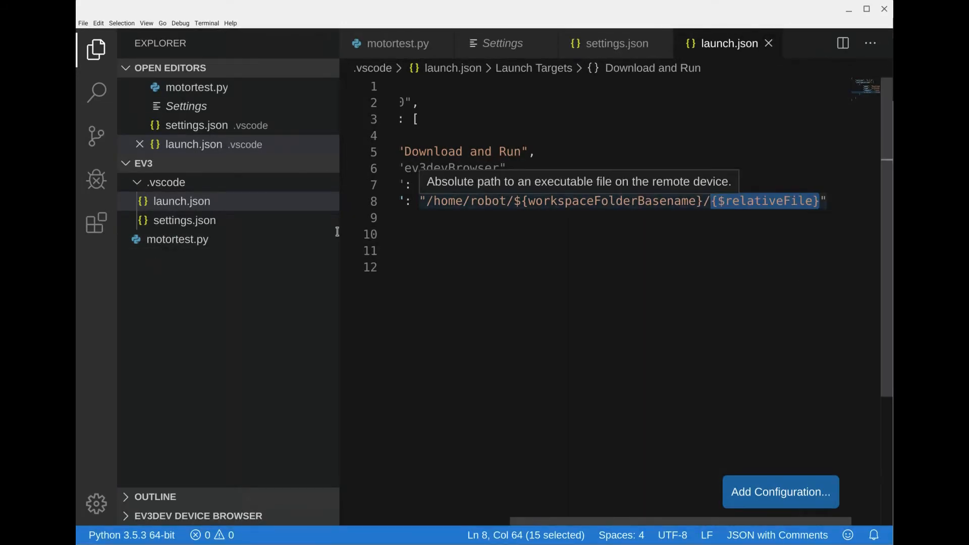
pyautogui.moveTo(674, 222)
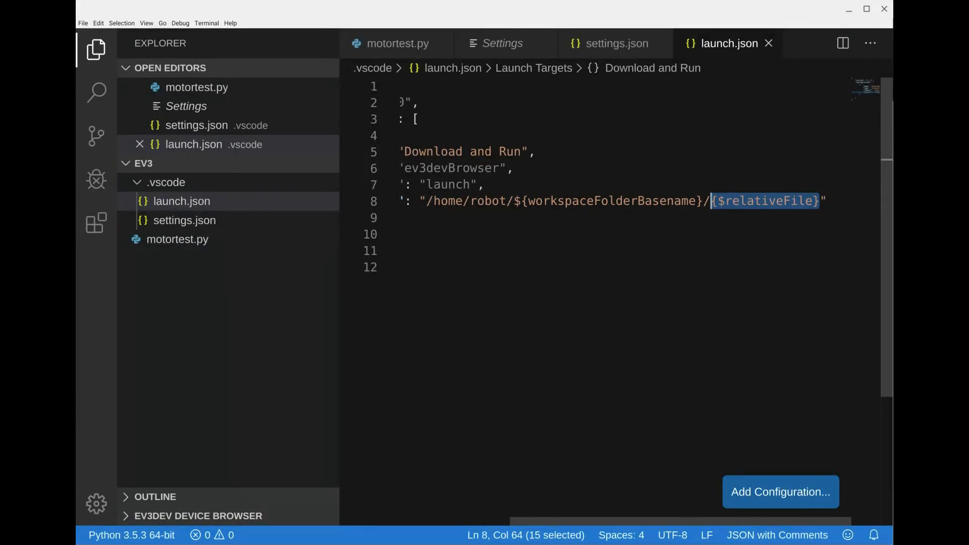
# Replace the {$relativeFile} placeholder with motortest.py in the program path.
pyautogui.write('m')
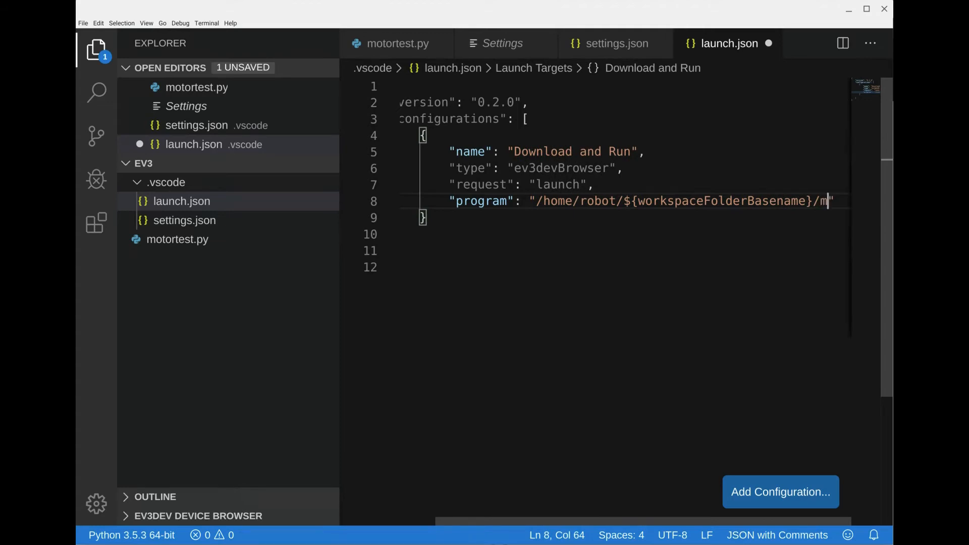
pyautogui.write('otortest.py')
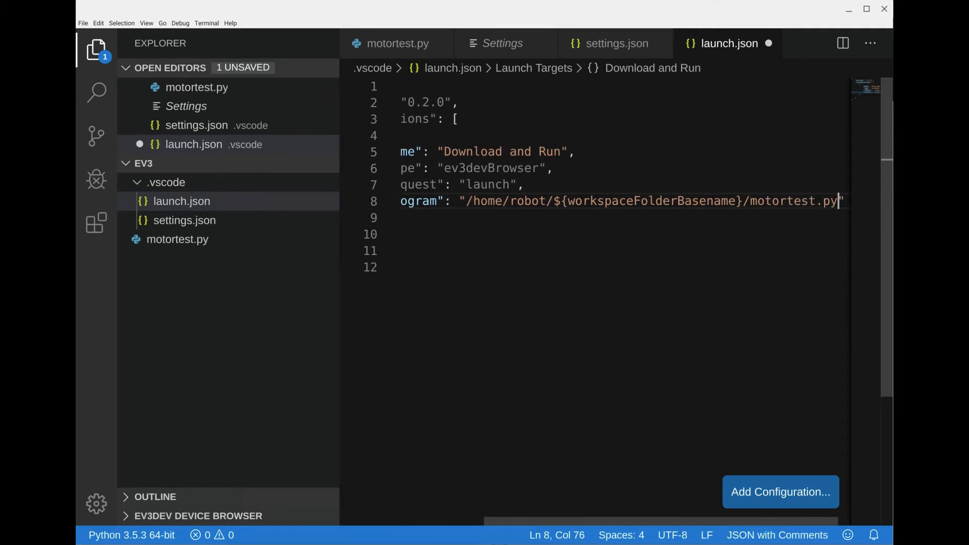
pyautogui.moveTo(674, 216)
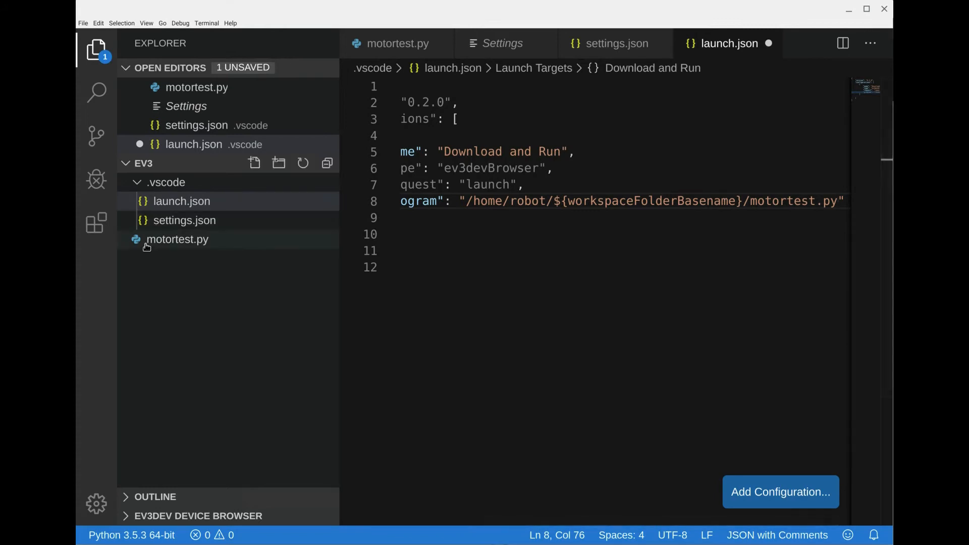
pyautogui.moveTo(155, 248)
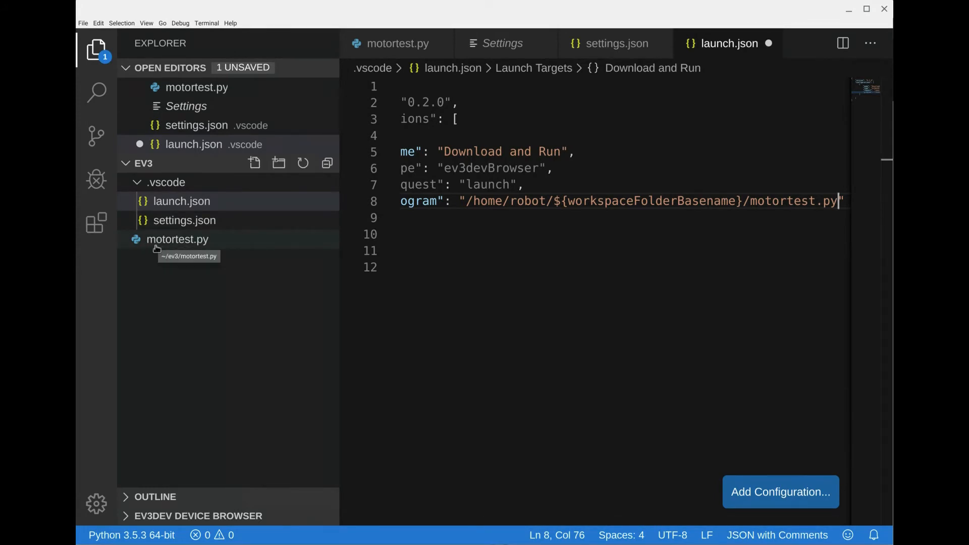
pyautogui.moveTo(524, 364)
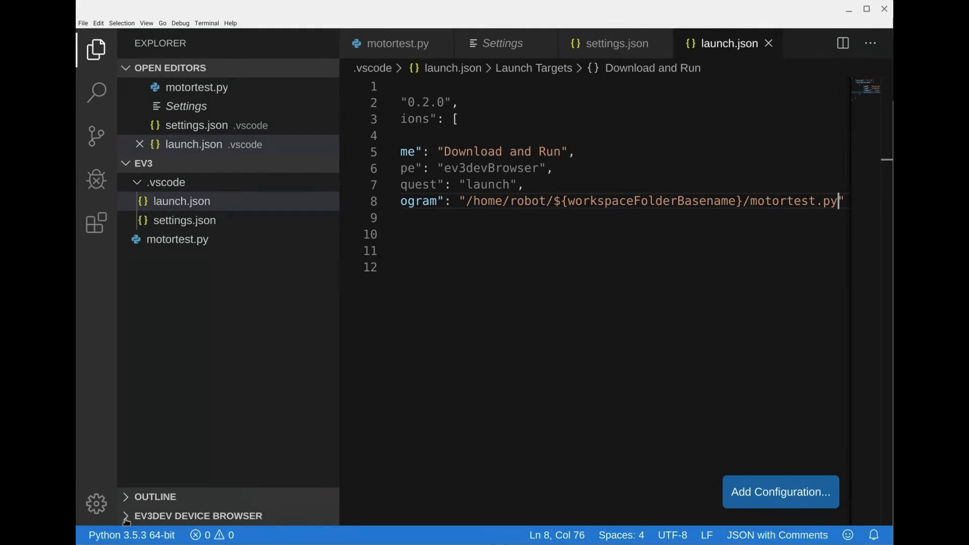
# Open the ev3dev device browser and connect to the ev3test brick.
pyautogui.click(199, 516)
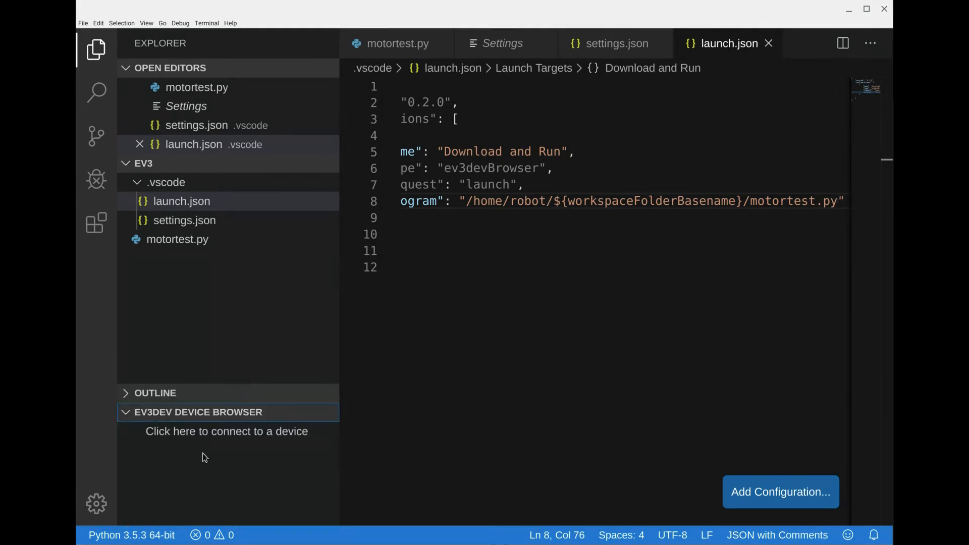
pyautogui.moveTo(196, 436)
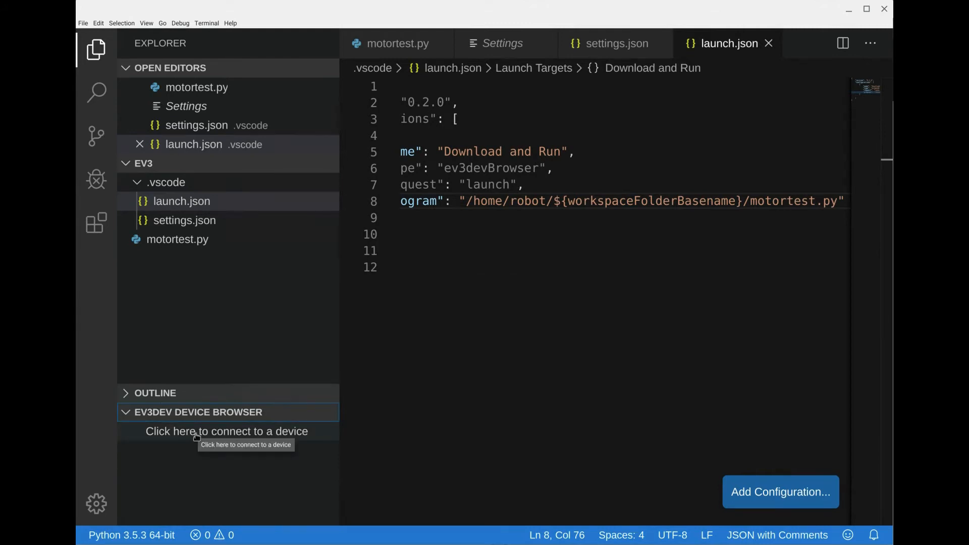
pyautogui.click(226, 431)
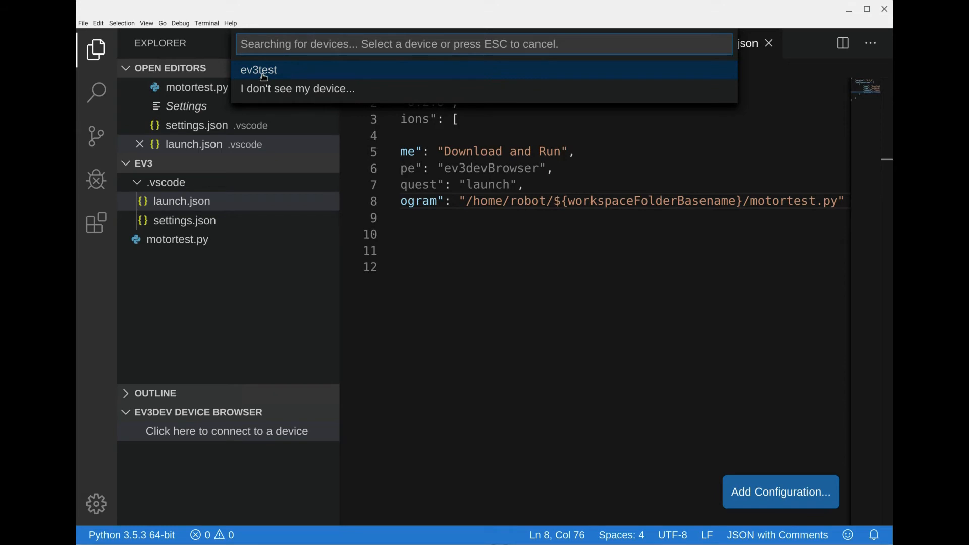
pyautogui.click(258, 70)
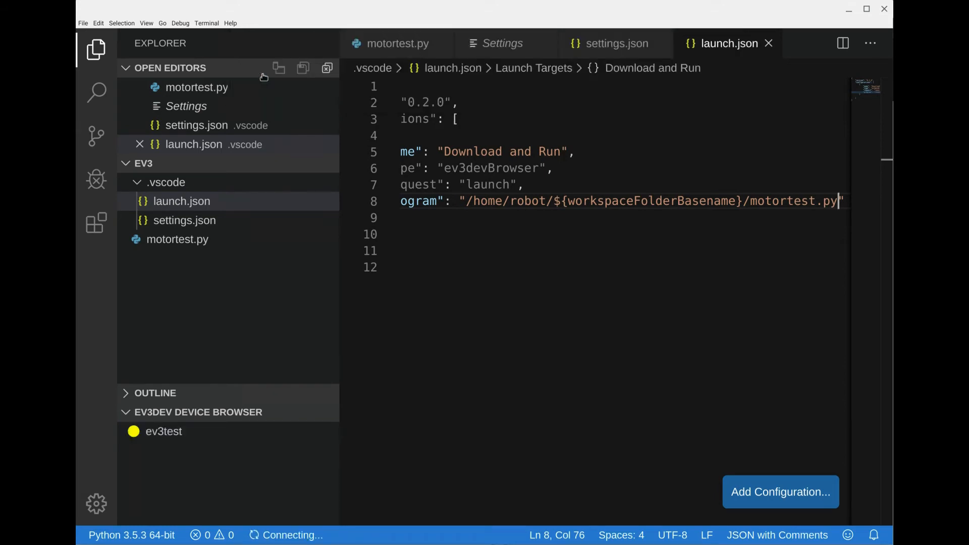
pyautogui.moveTo(189, 482)
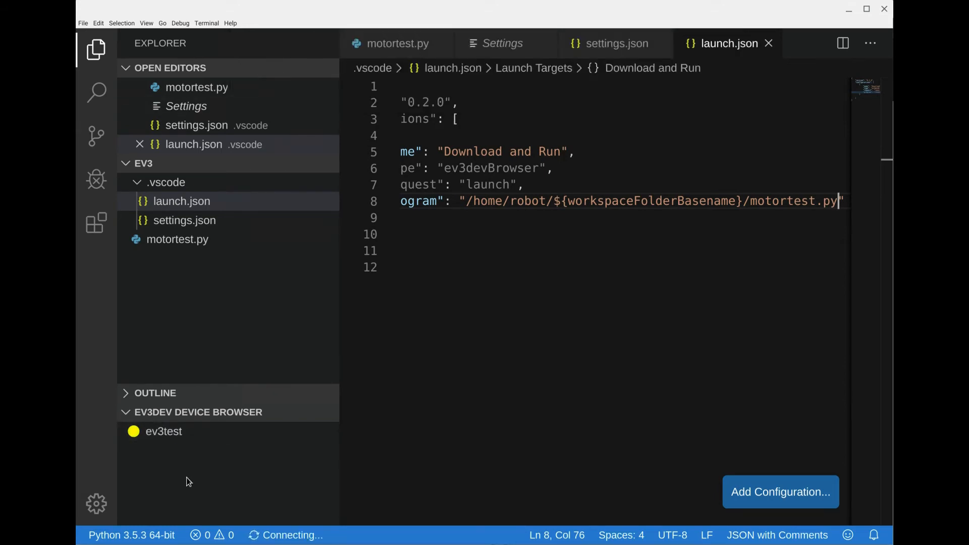
pyautogui.moveTo(236, 471)
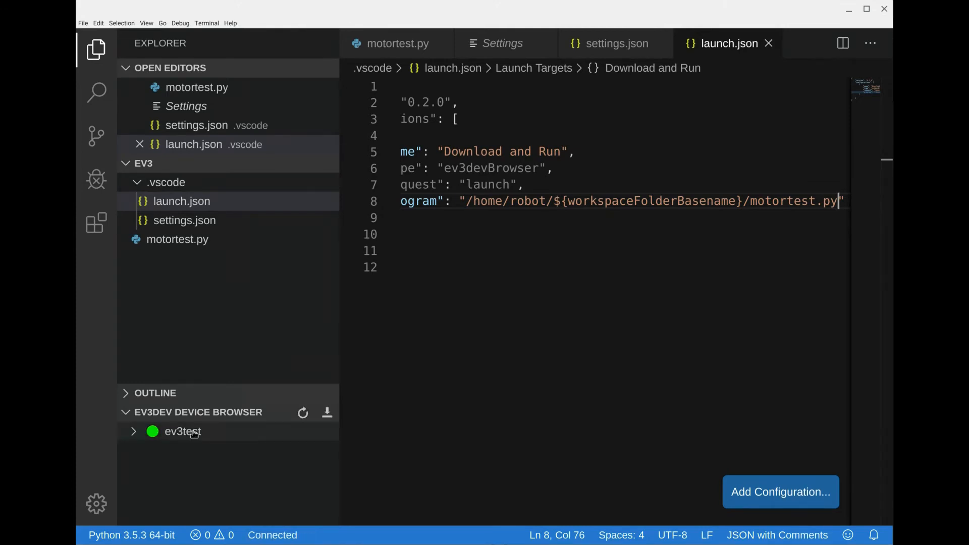
pyautogui.moveTo(171, 434)
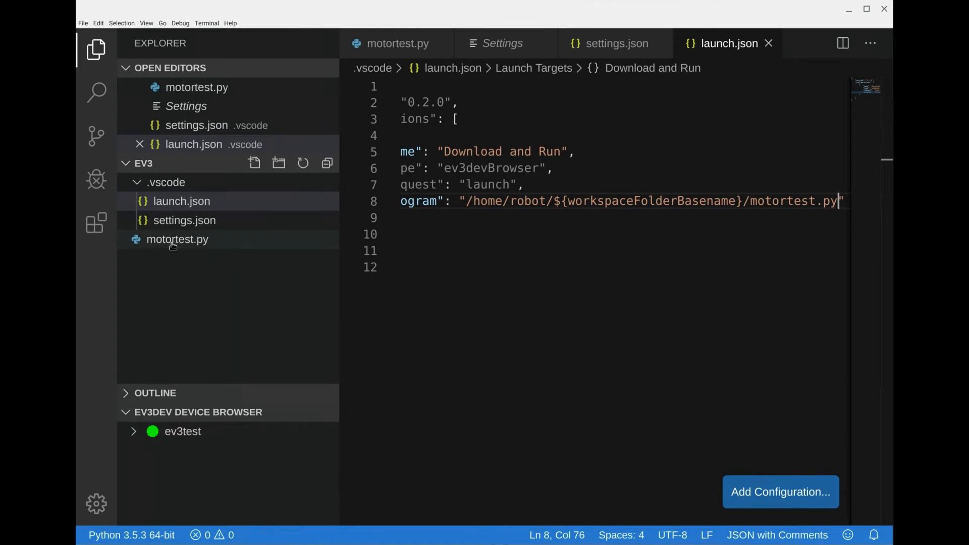
# Open motortest.py and run it on ev3test via Debug > Start Debugging.
pyautogui.click(177, 239)
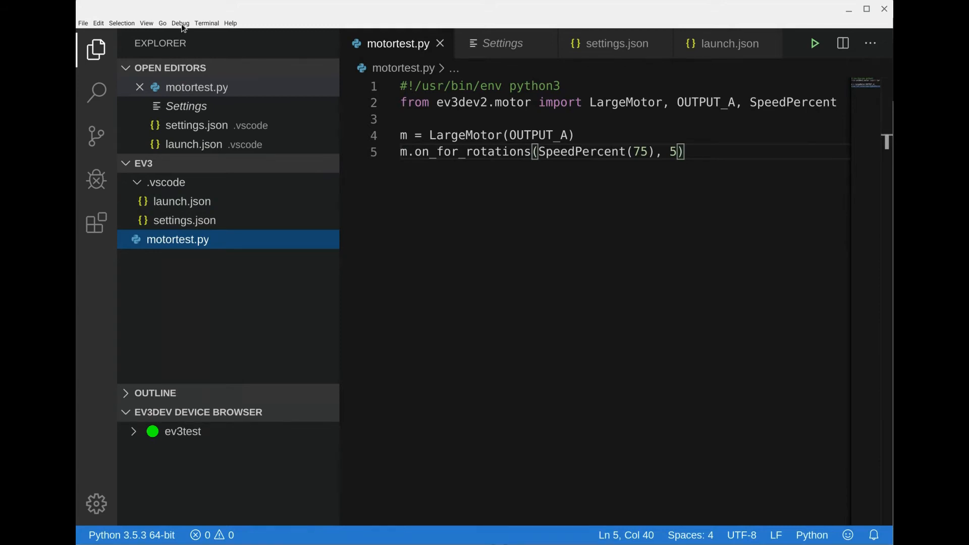
pyautogui.click(207, 23)
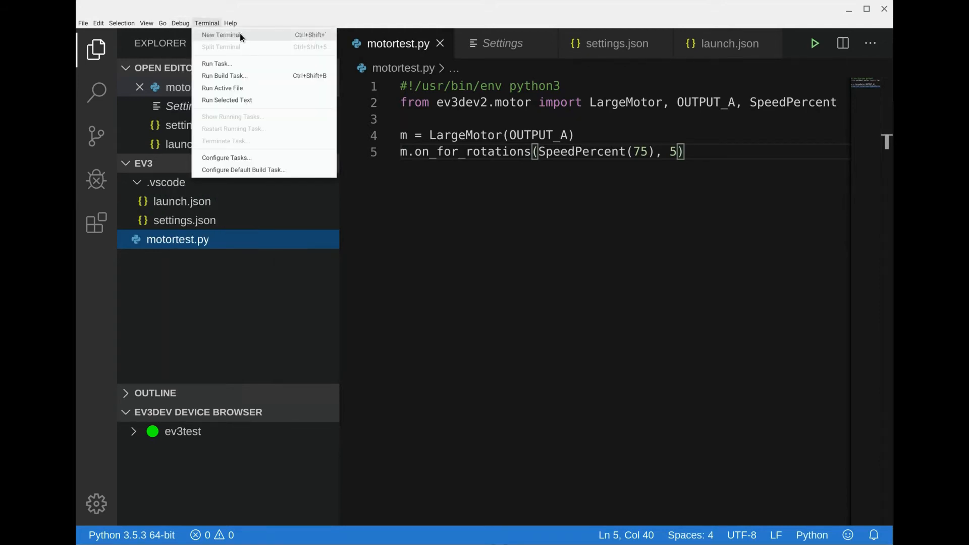
pyautogui.click(181, 23)
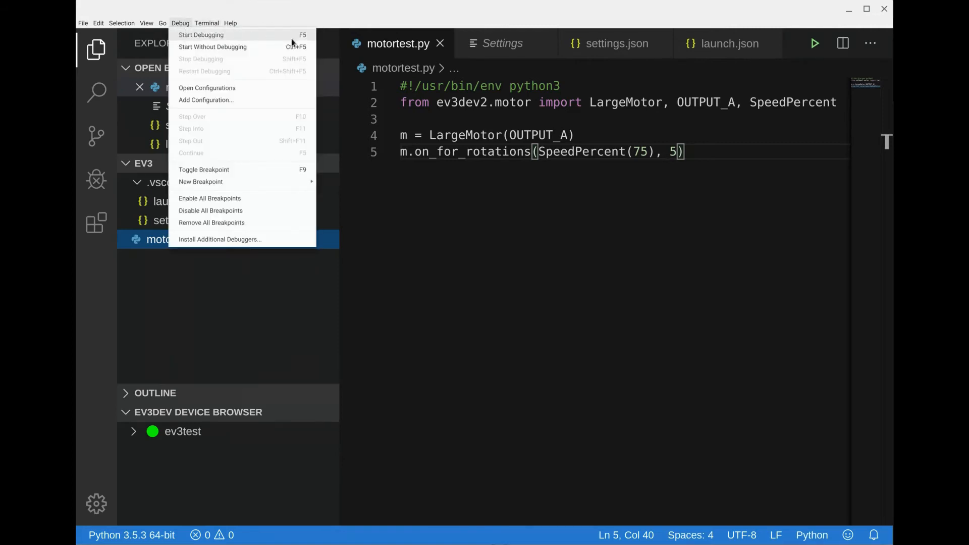
pyautogui.moveTo(201, 35)
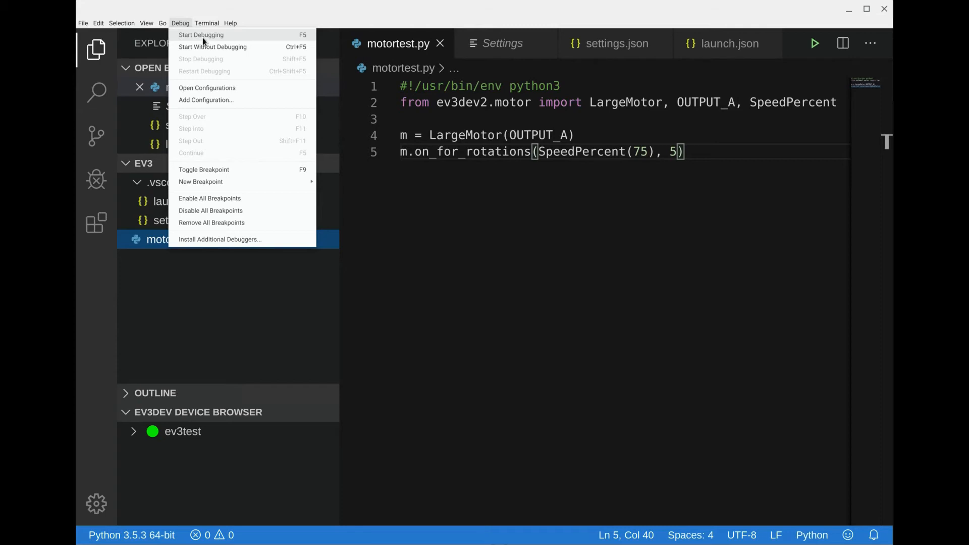
pyautogui.click(201, 35)
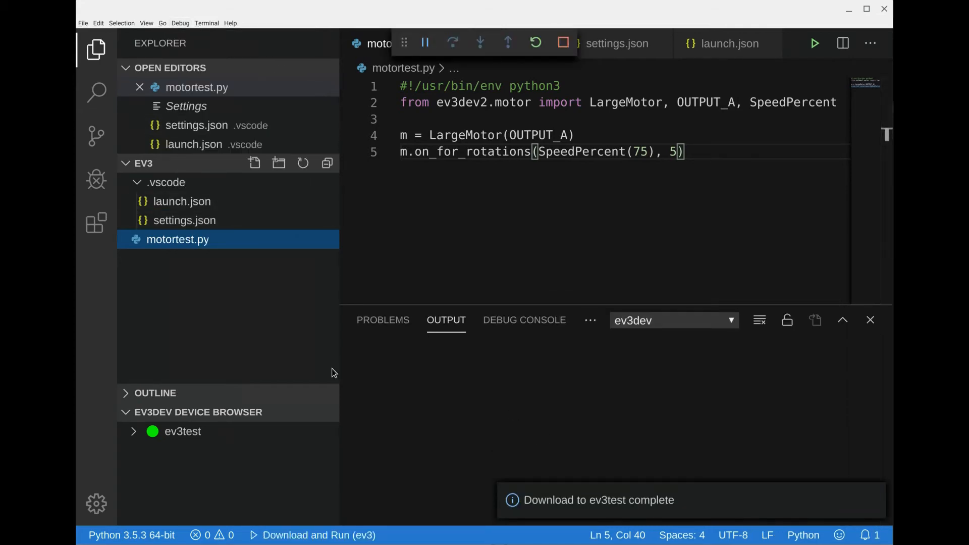
pyautogui.click(814, 43)
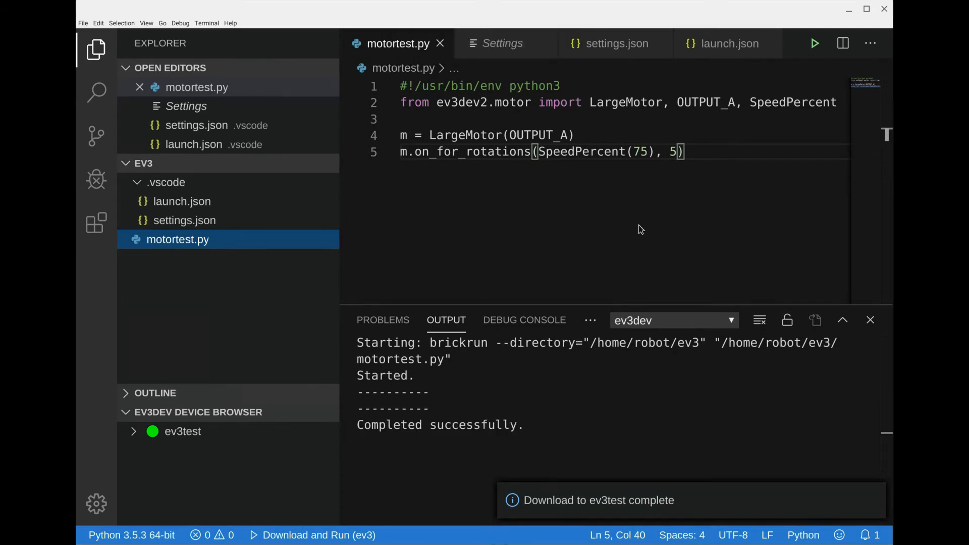
pyautogui.moveTo(871, 320)
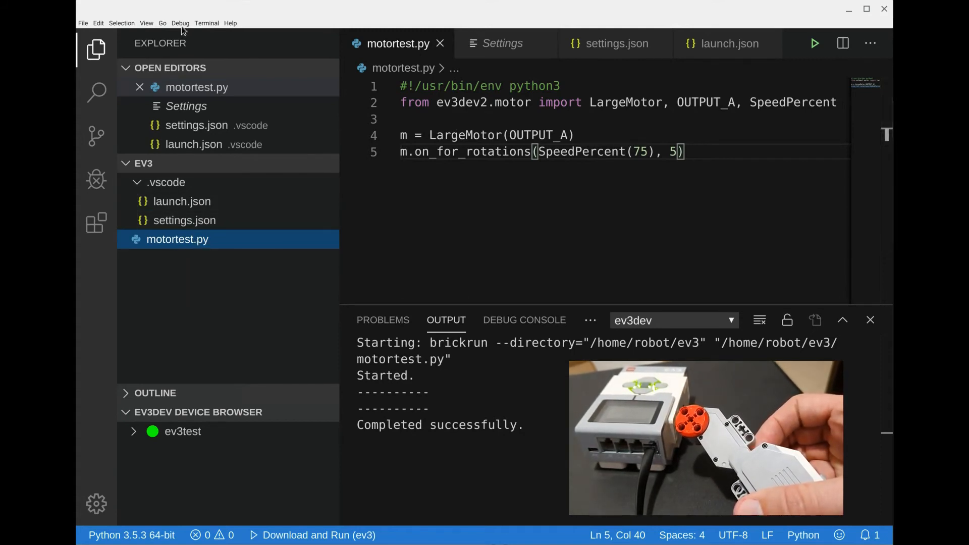
# Rerun motortest.py on the EV3 via Debug > Start Debugging.
pyautogui.click(180, 23)
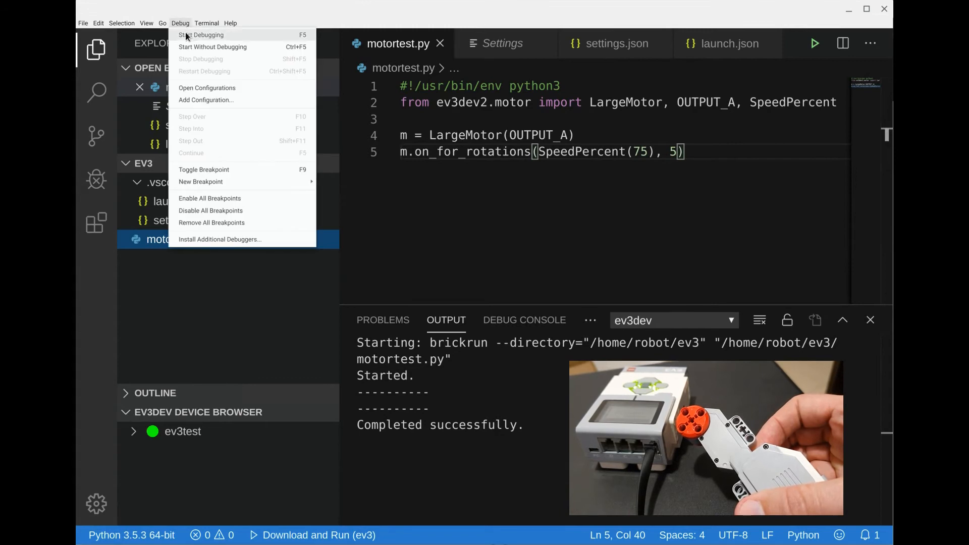
pyautogui.click(200, 35)
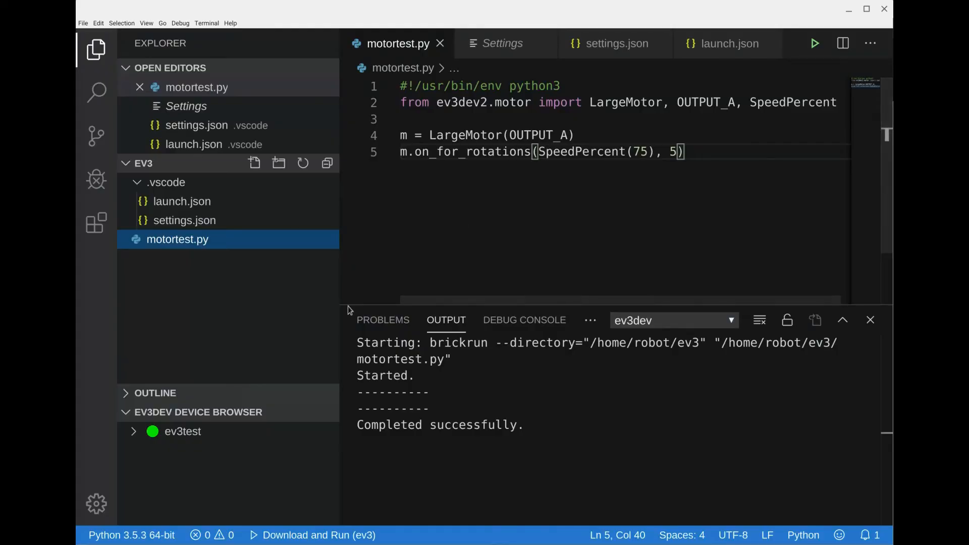
pyautogui.moveTo(463, 227)
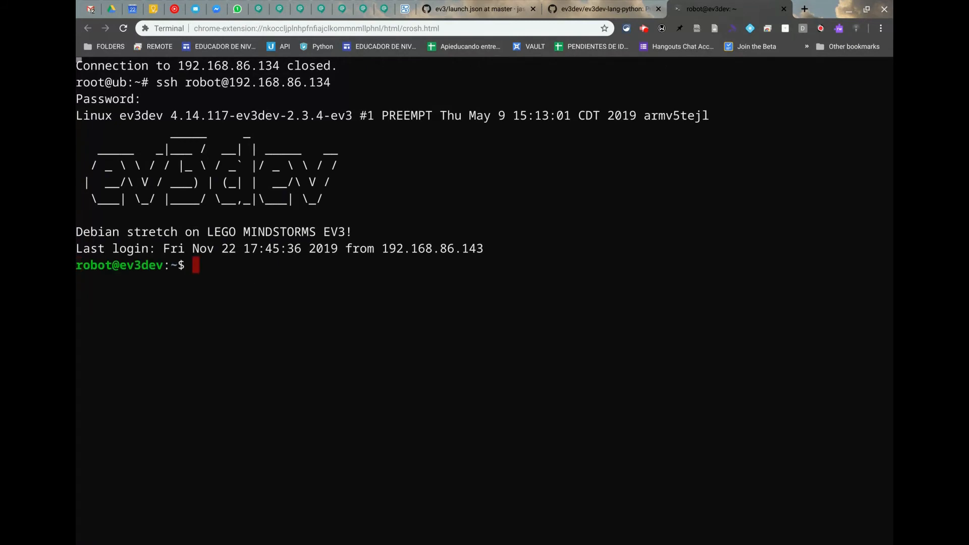
# Clear the EV3 SSH screen and begin typing 'vim motortest' at the prompt.
pyautogui.write('cl')
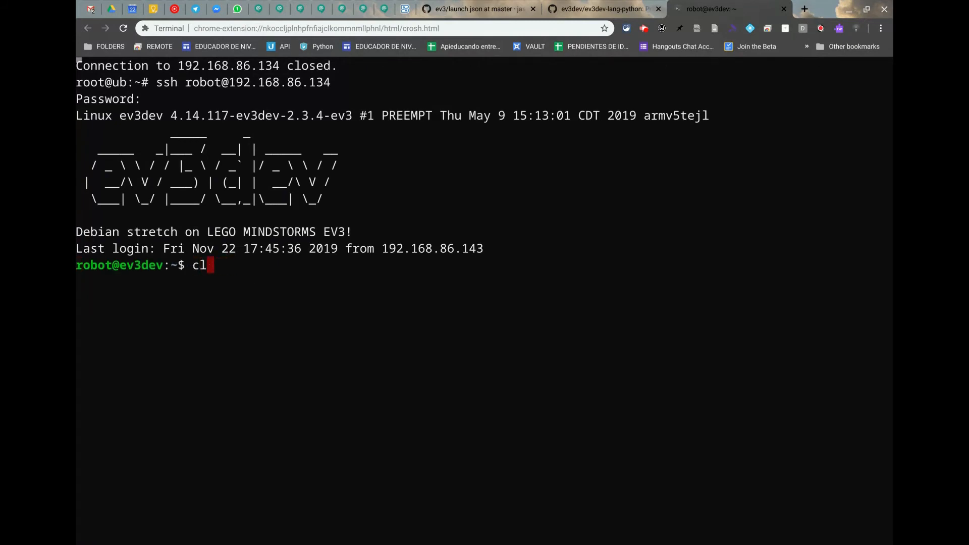
pyautogui.write('ear')
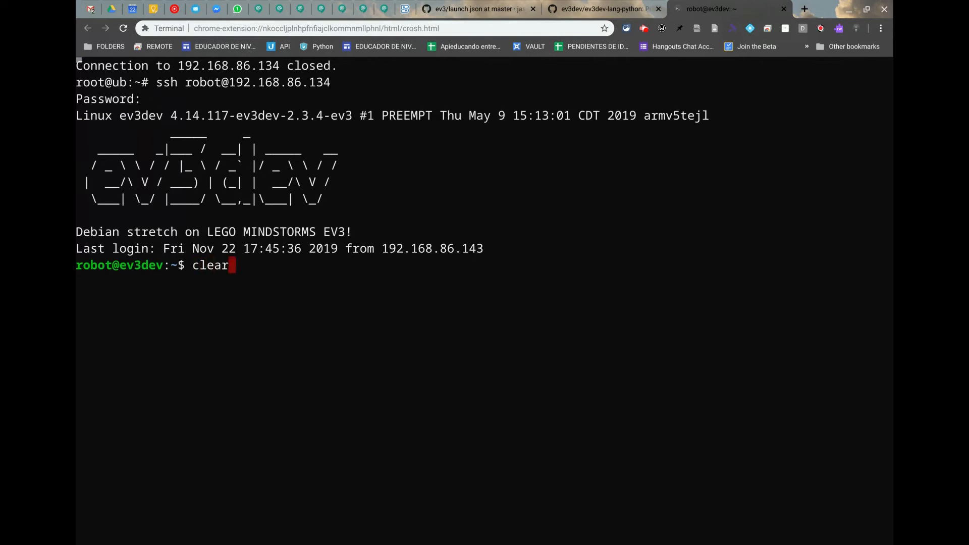
pyautogui.write('vim motortest')
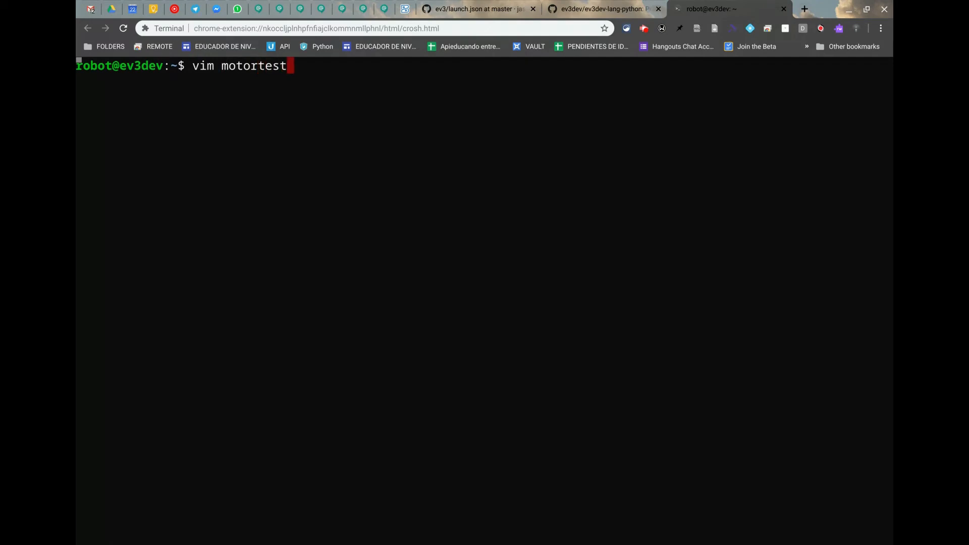
# Open a new motortest.py in vim, then bring up the GitHub repository tab.
pyautogui.write('.py')
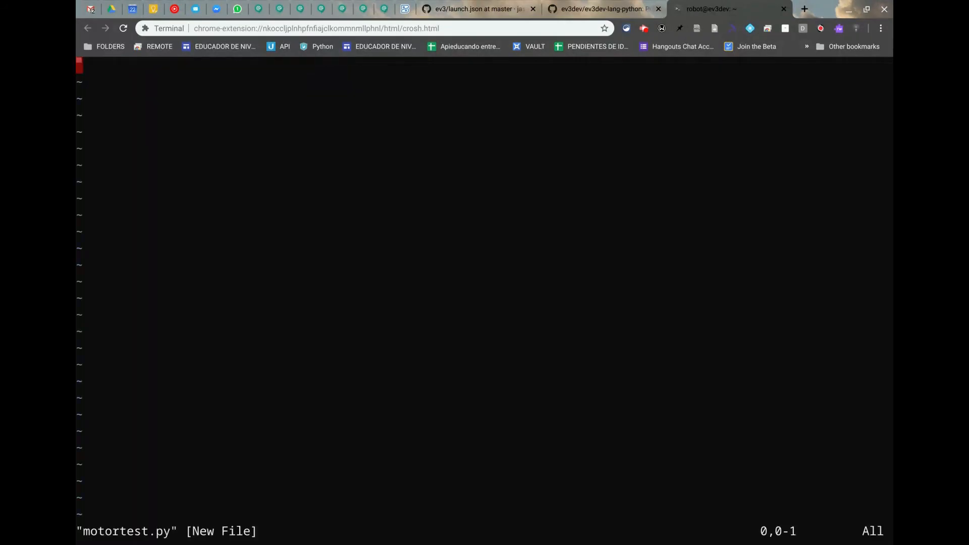
pyautogui.click(481, 8)
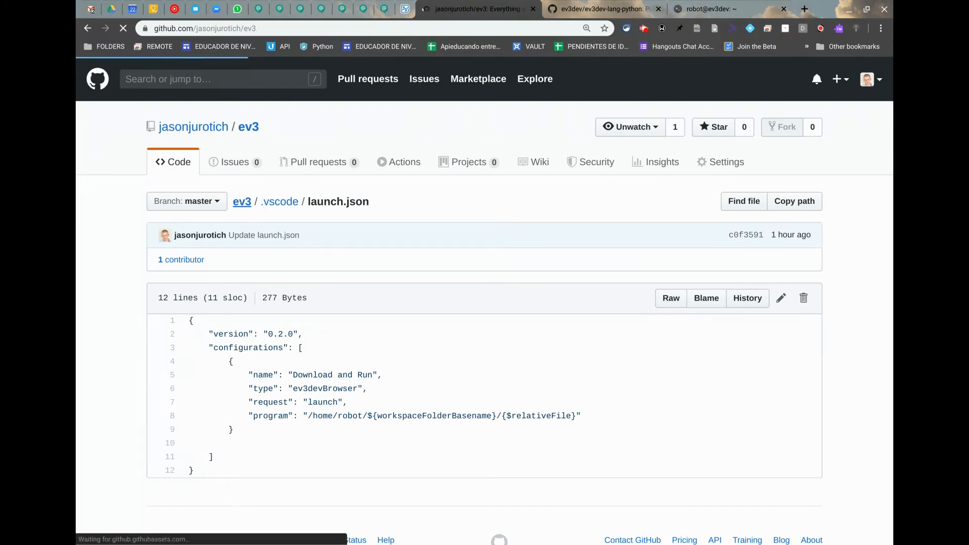
# Copy motortest.py's five-line code from the ev3 GitHub repository into the EV3 terminal.
pyautogui.click(242, 202)
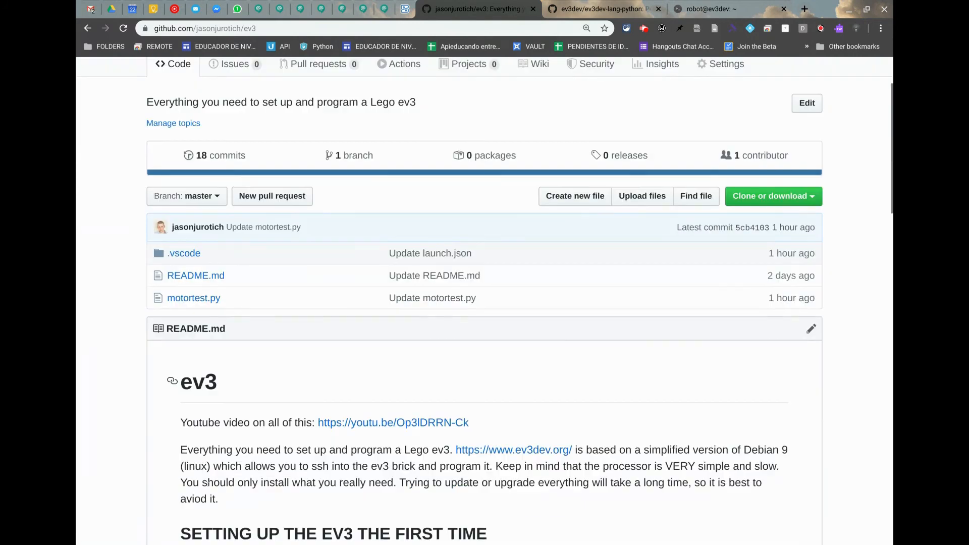
pyautogui.click(191, 276)
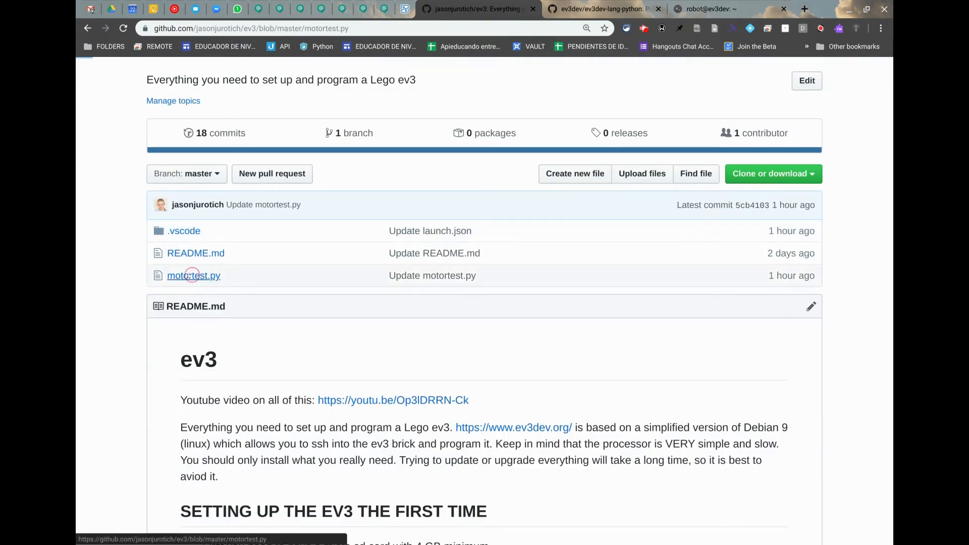
pyautogui.click(194, 275)
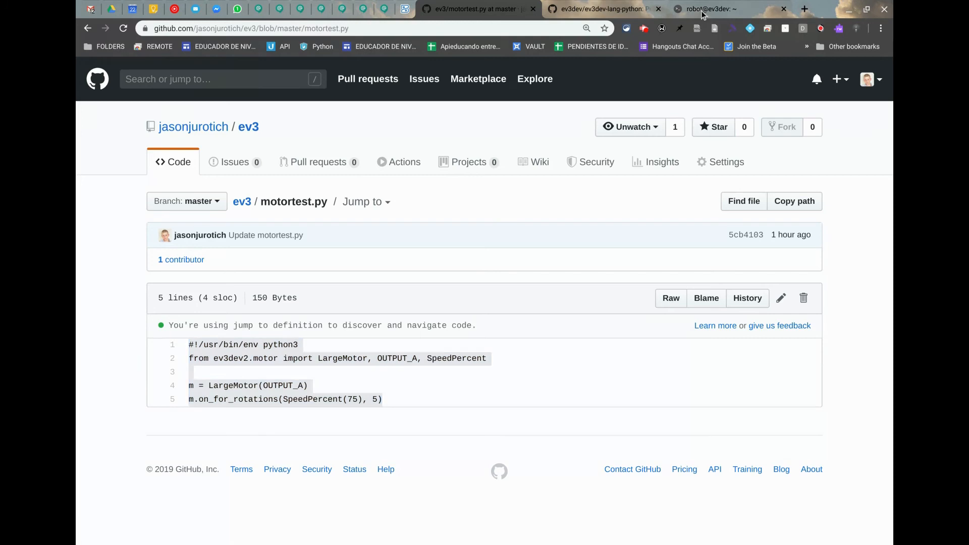
pyautogui.click(714, 9)
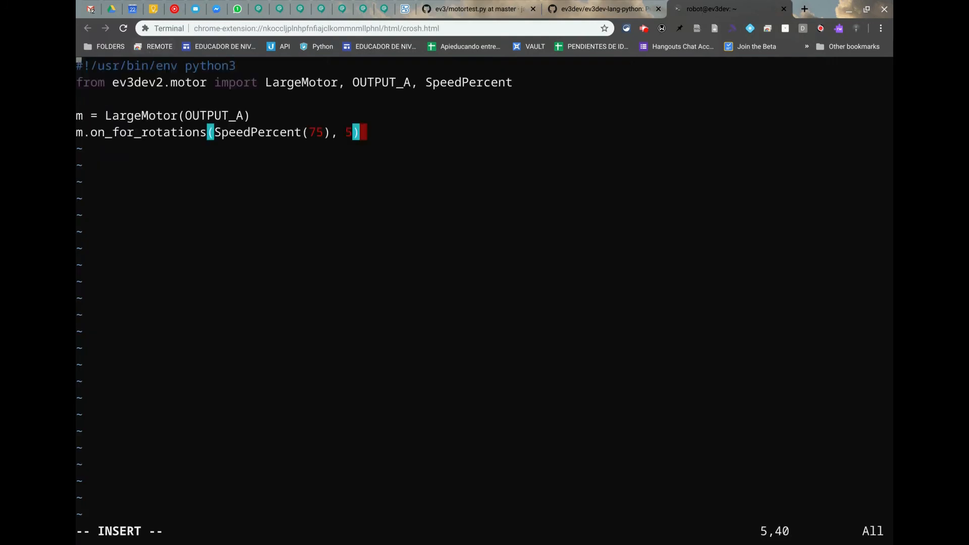
pyautogui.moveTo(364, 292)
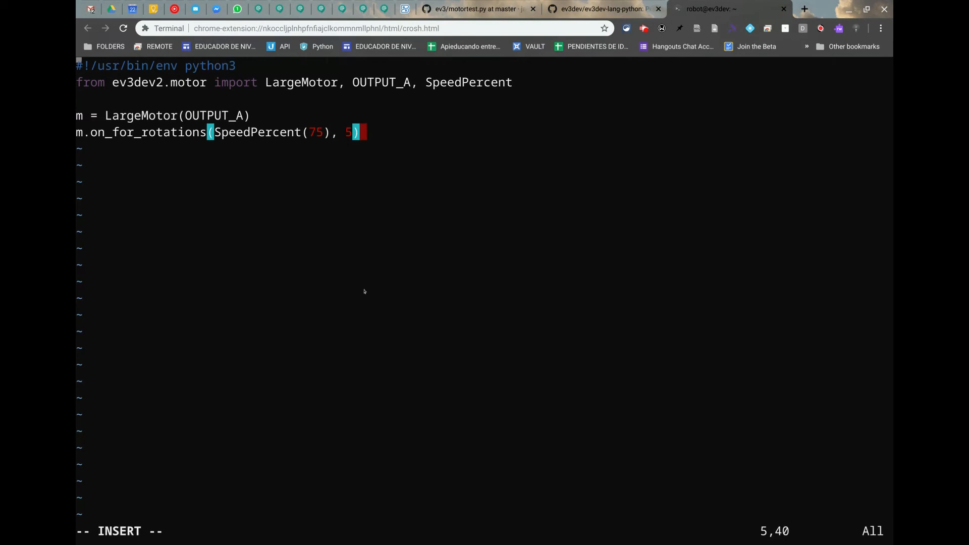
# Save the pasted motortest.py in vim with :wq and return to the shell.
pyautogui.press('Escape')
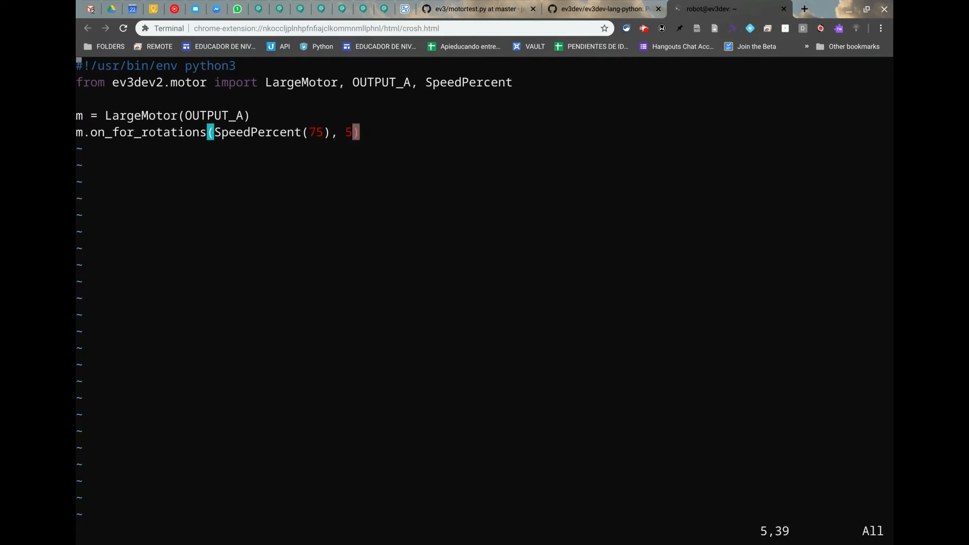
pyautogui.press(':')
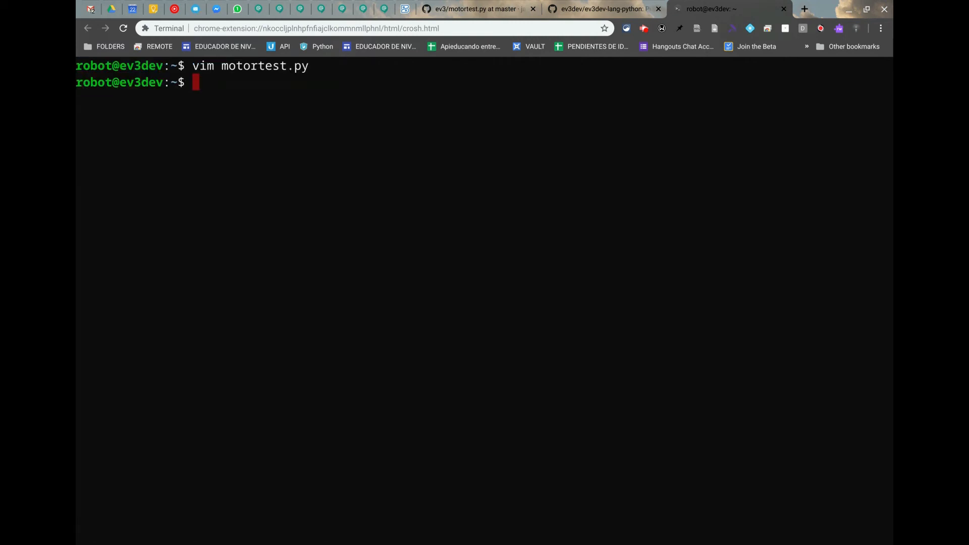
# Make motortest.py executable with chmod +x.
pyautogui.write('chmod +x')
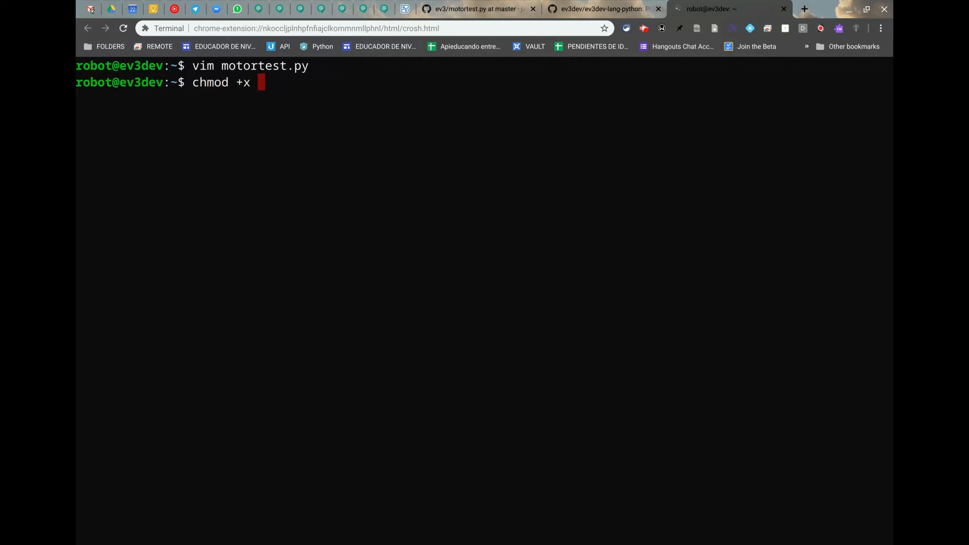
pyautogui.write('motortest.py')
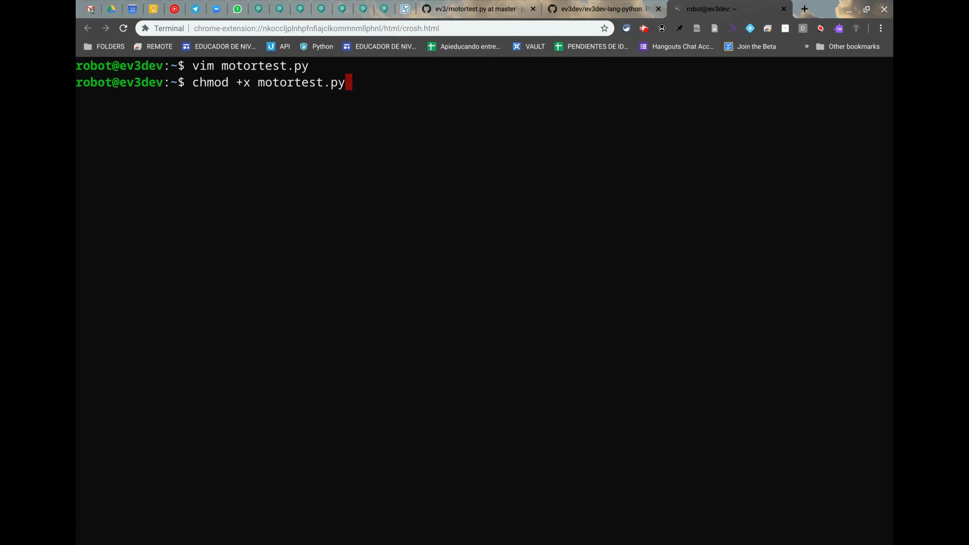
pyautogui.press('Enter')
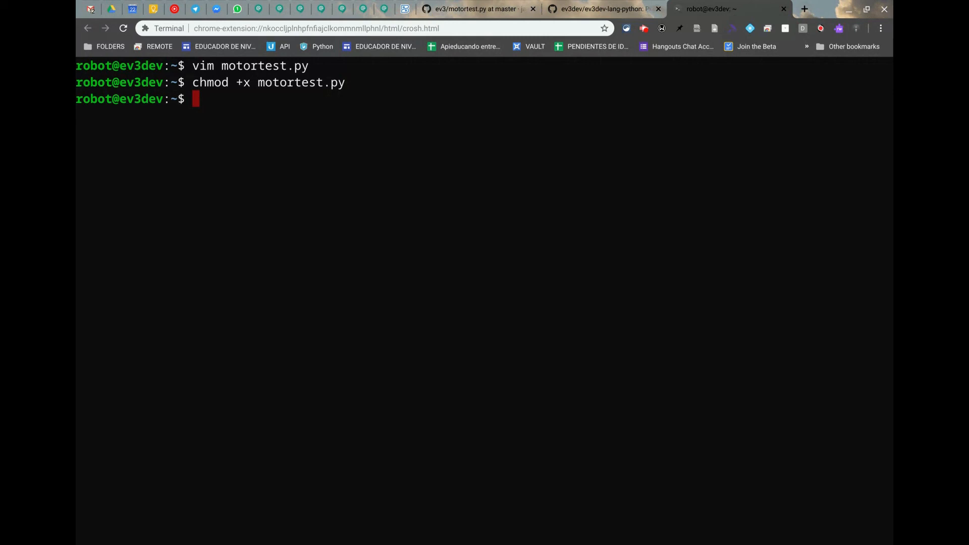
# Run 'python3 motortest.py' on the EV3.
pyautogui.write('py')
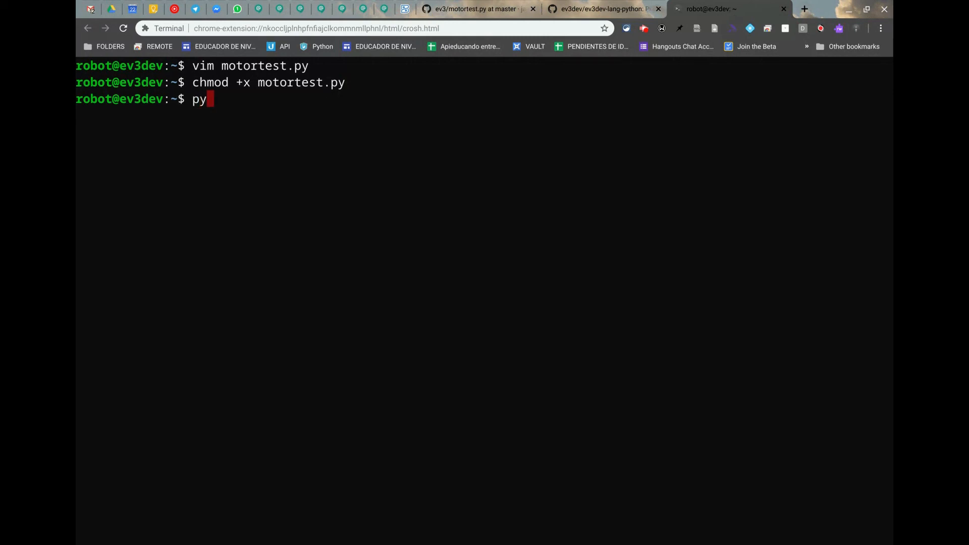
pyautogui.write('thon3')
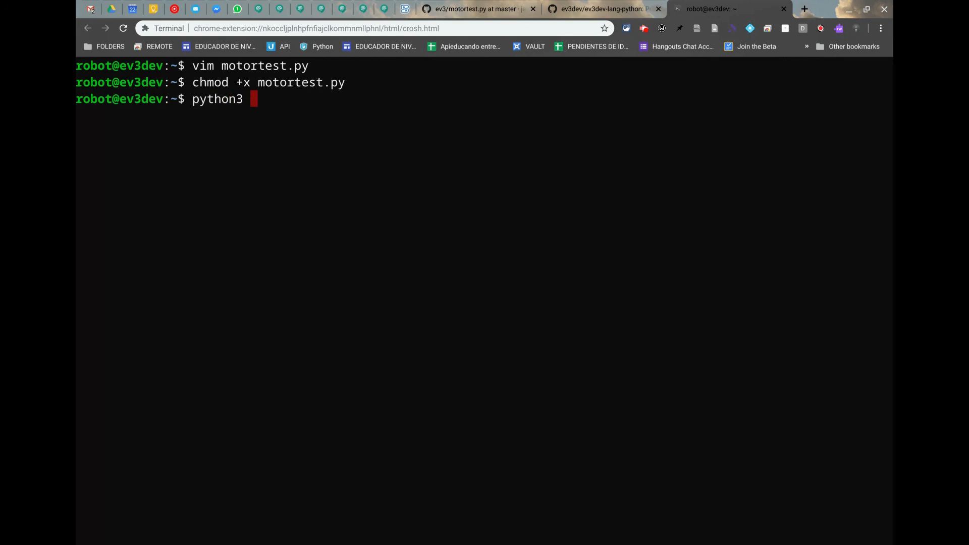
pyautogui.write('m')
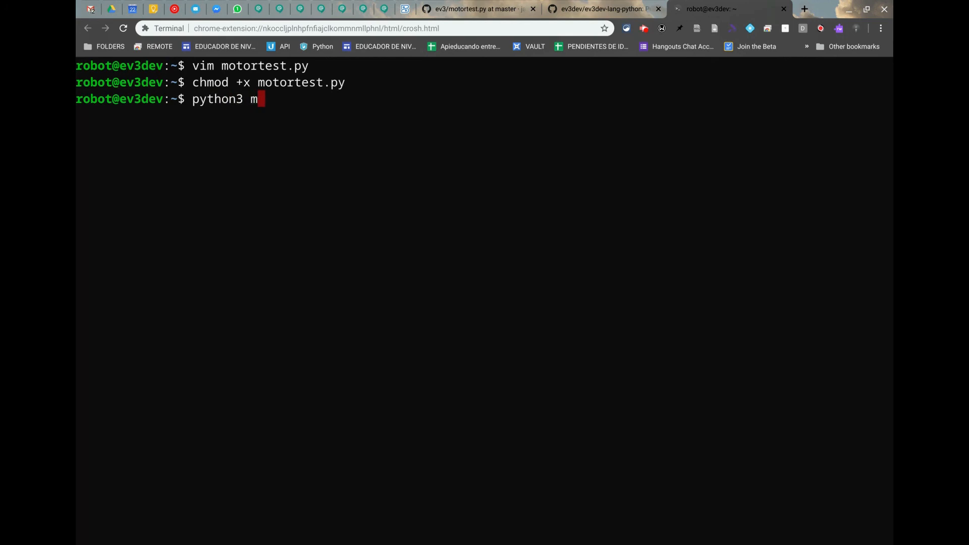
pyautogui.write('otortest.py')
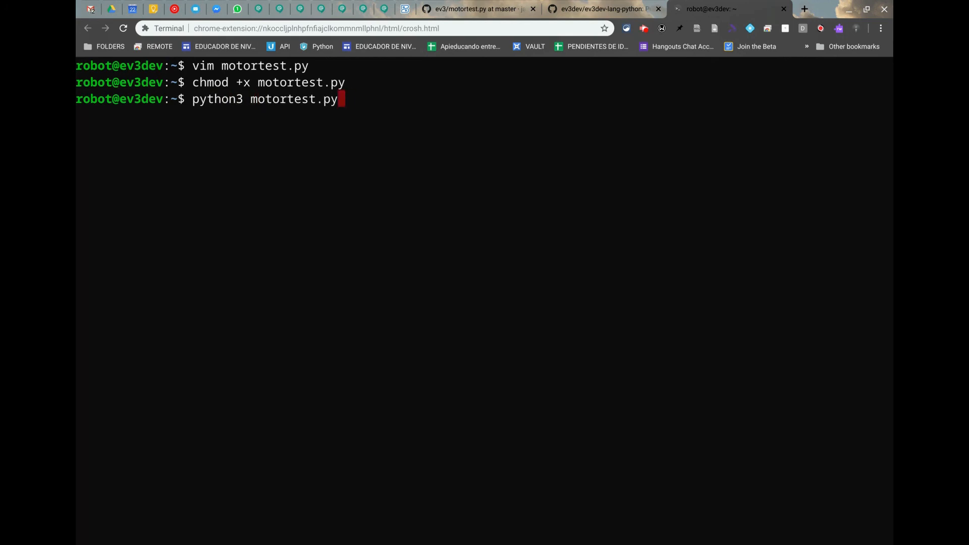
pyautogui.press('Enter')
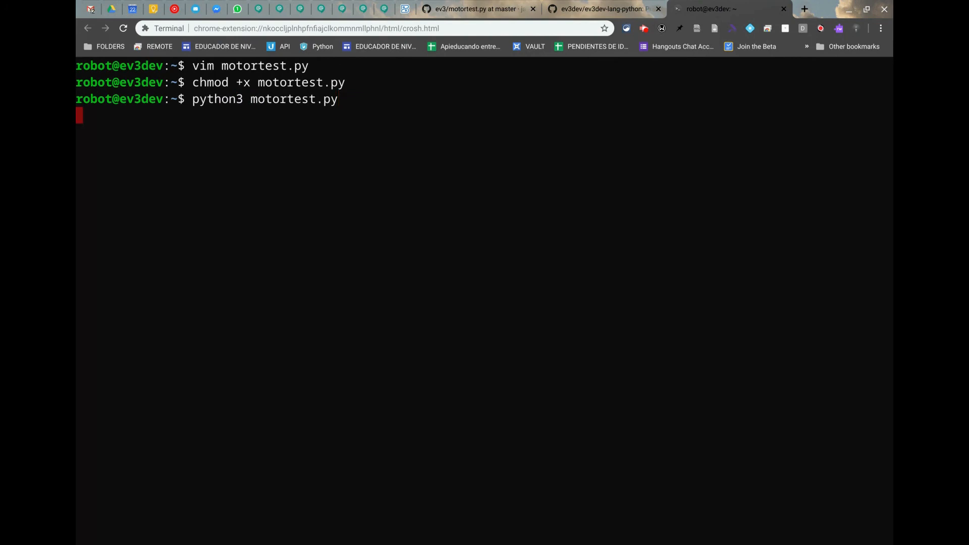